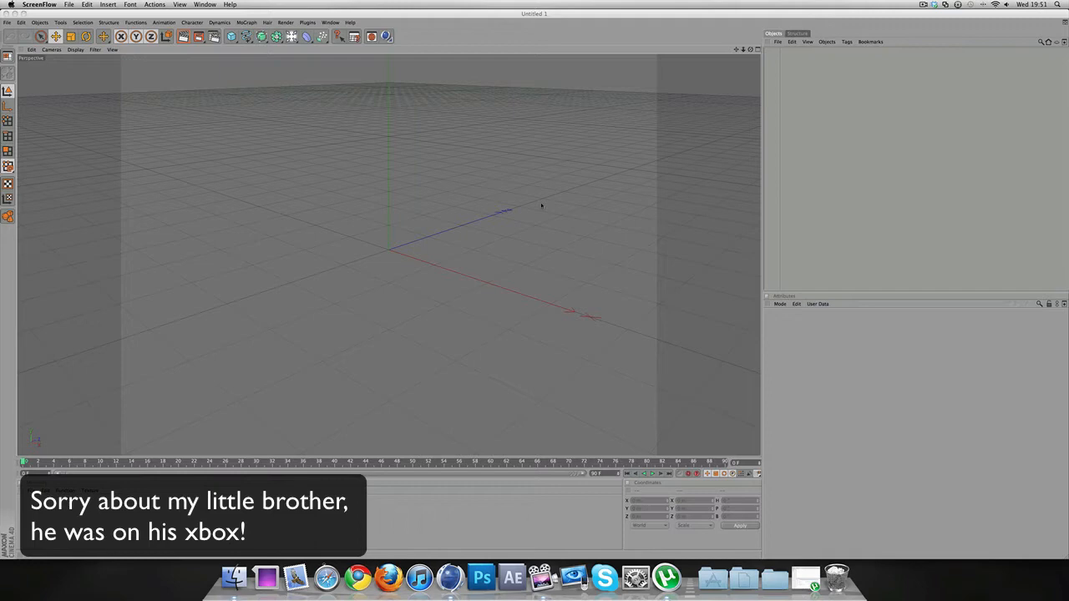
mouse_move(372, 96)
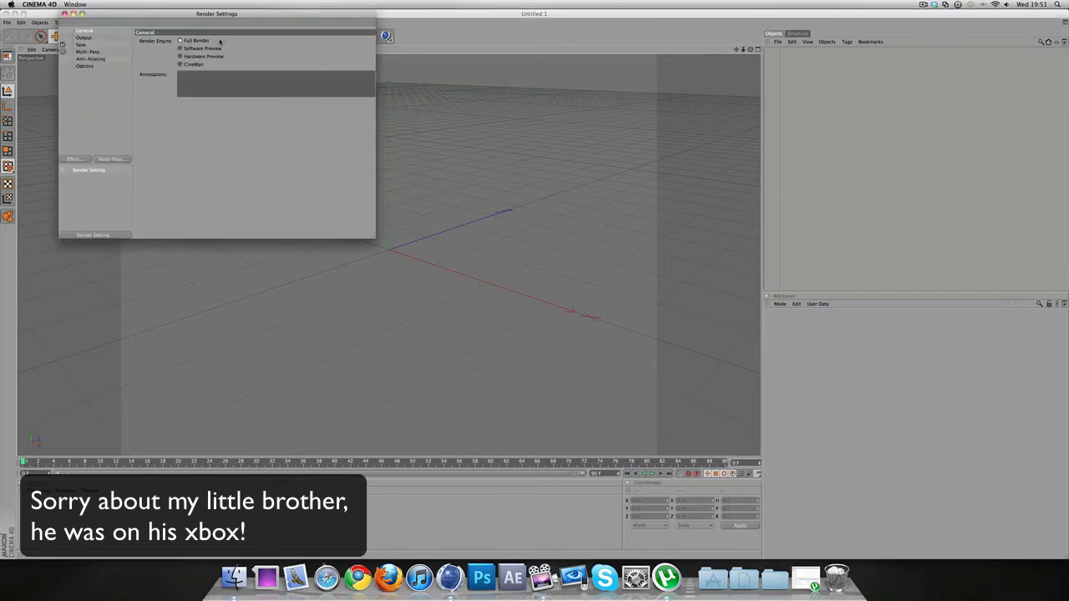
Keep the 1280 × 720 output resolution and set Frame Range to Current Frame.
left_click(83, 38)
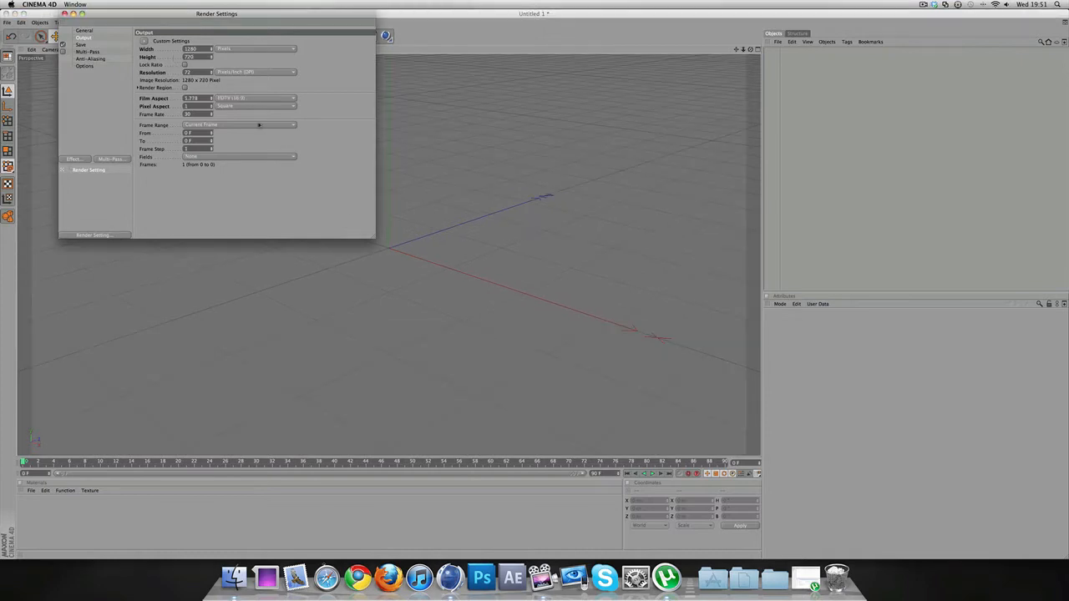
left_click(239, 124)
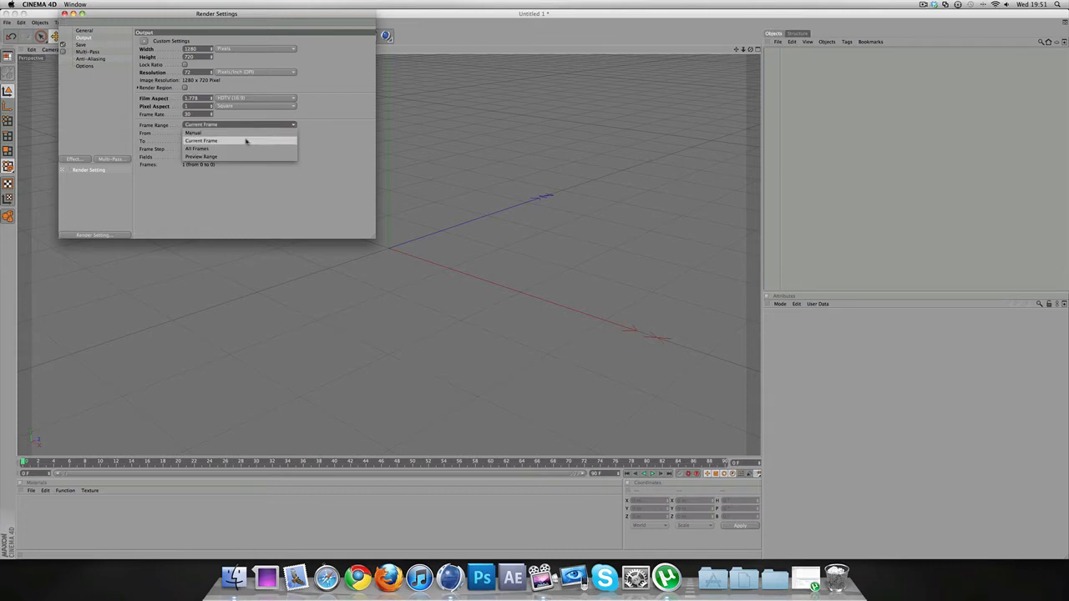
left_click(201, 141)
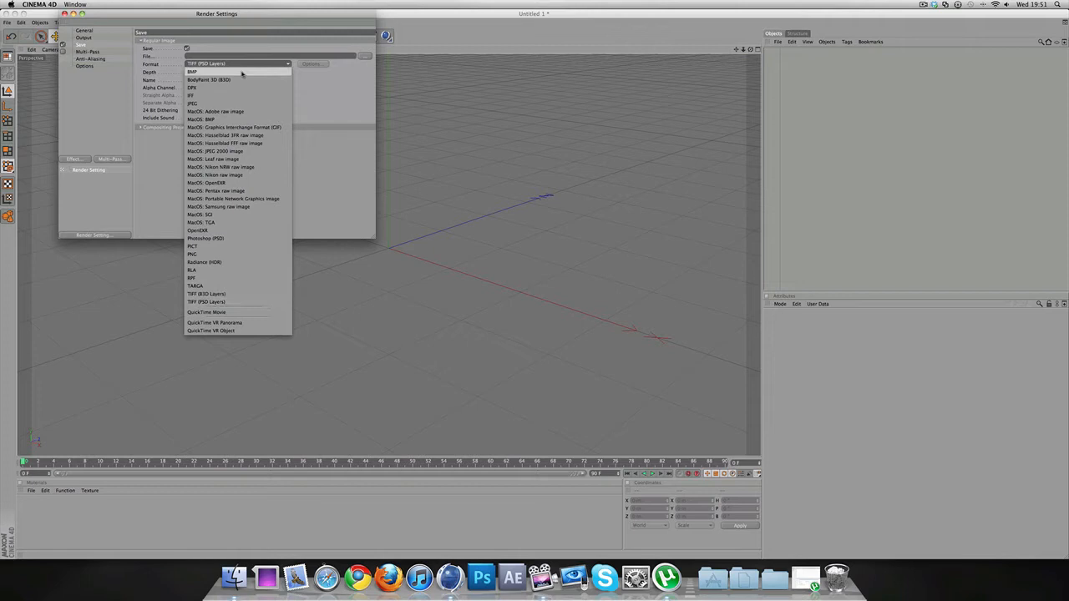
mouse_move(249, 254)
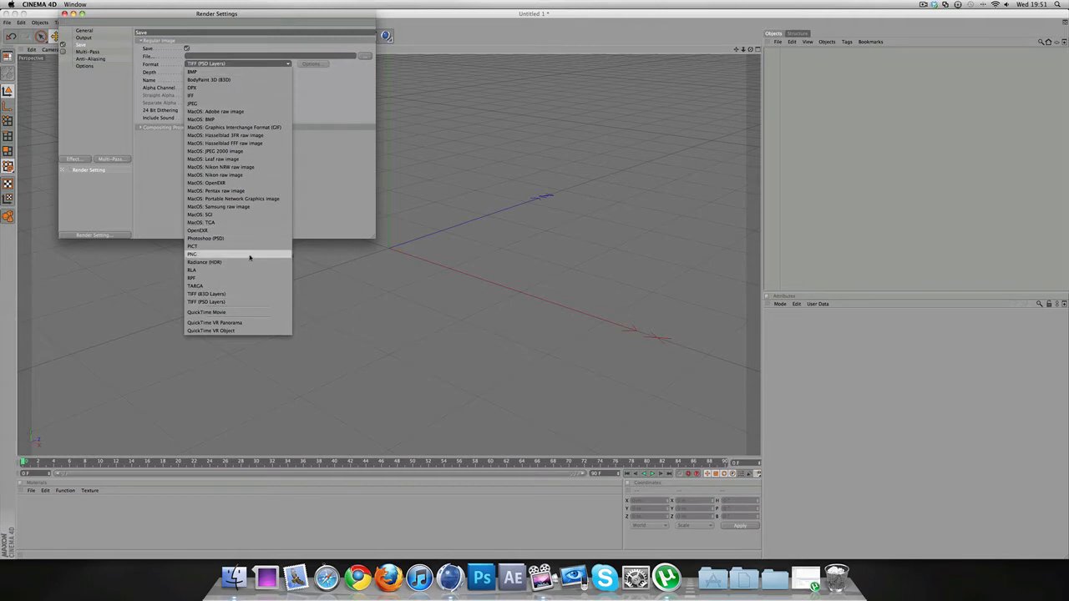
Choose PNG as the save format for rendered images.
left_click(192, 246)
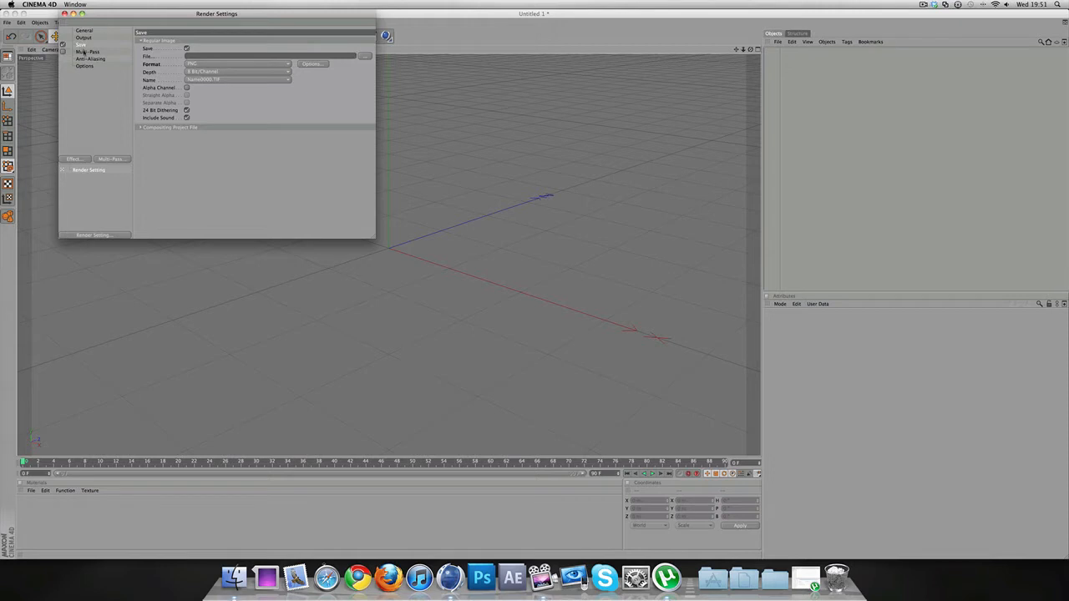
left_click(90, 59)
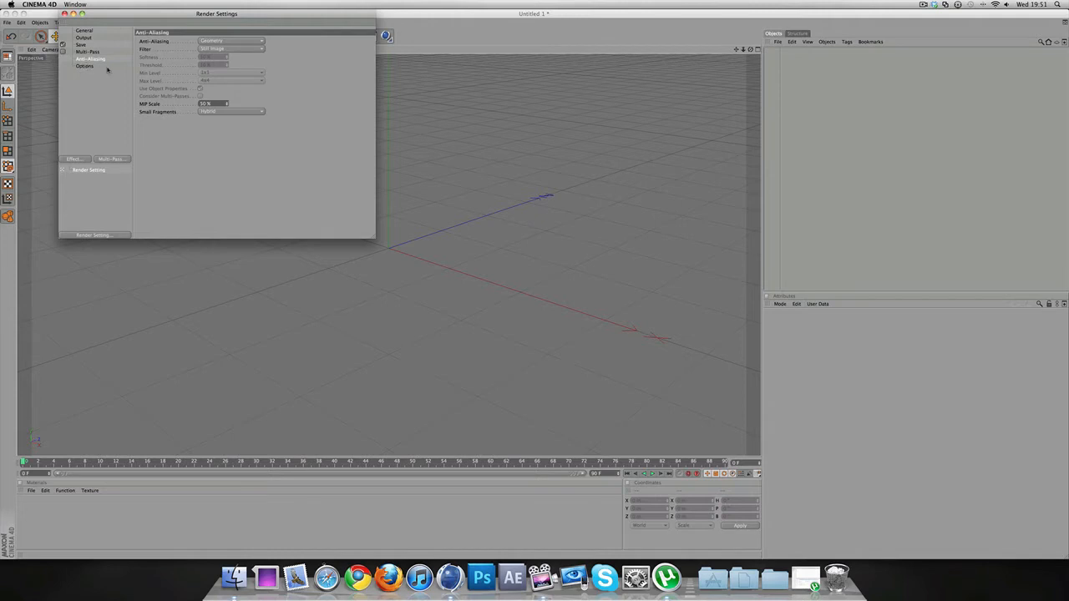
Set the Anti-Aliasing dropdown to Best in Render Settings.
left_click(231, 40)
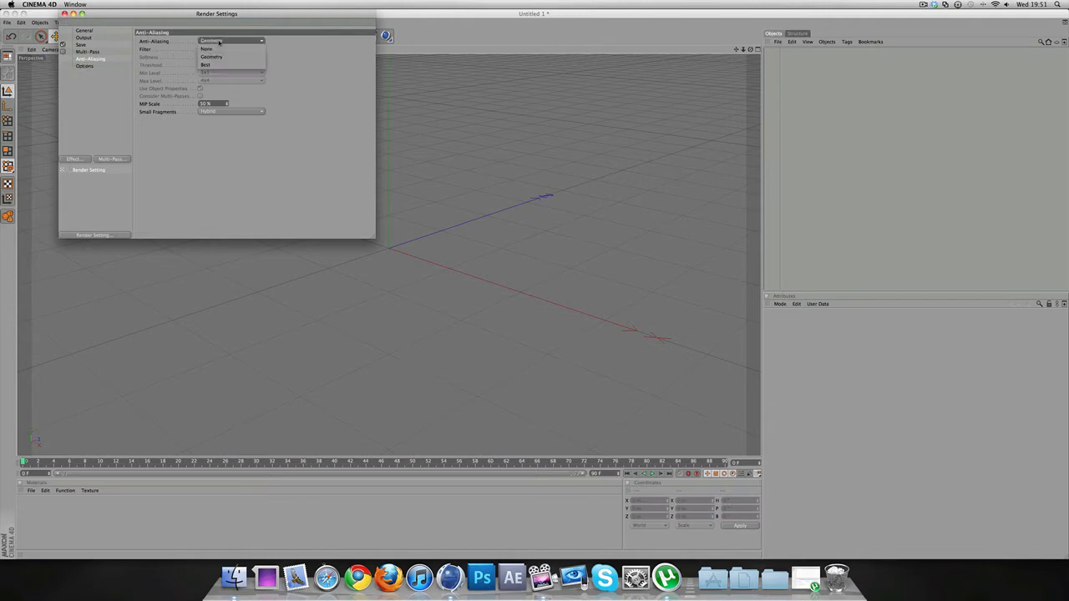
left_click(205, 65)
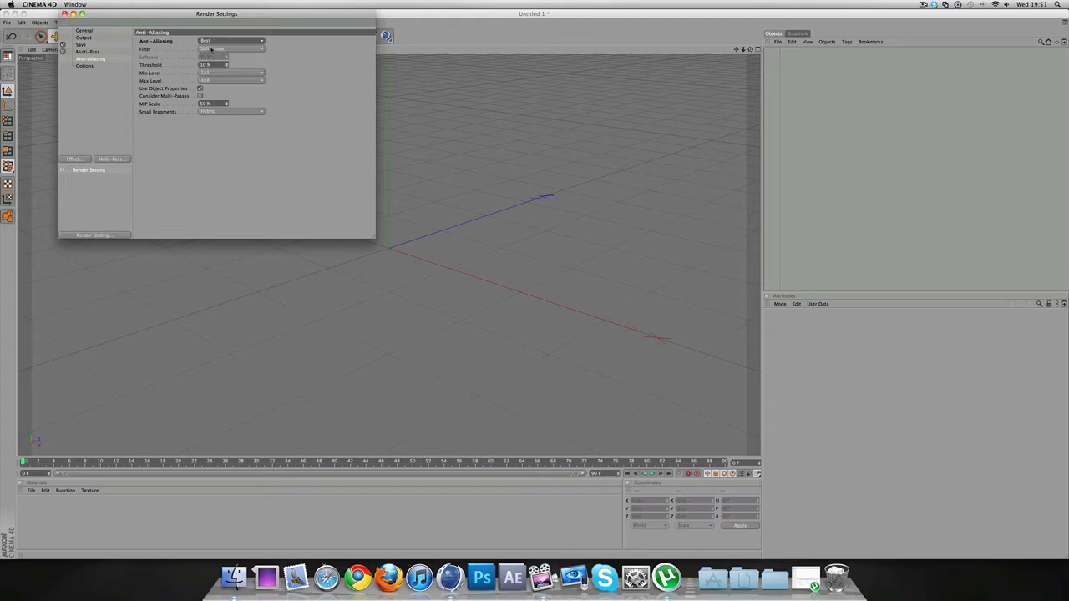
left_click(85, 66)
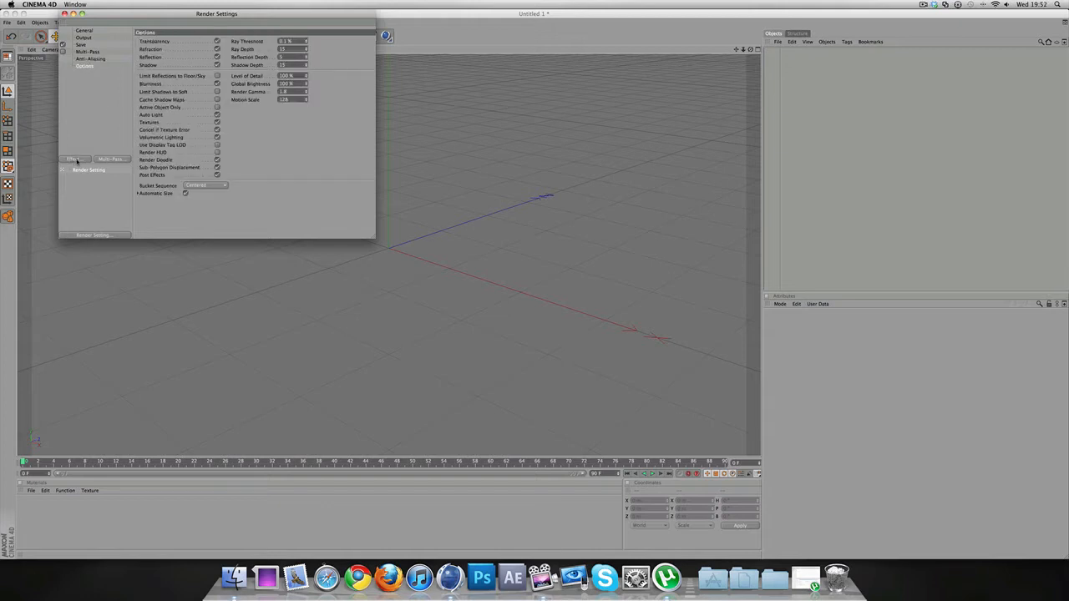
Add Ambient Occlusion from the render Effect list.
left_click(74, 158)
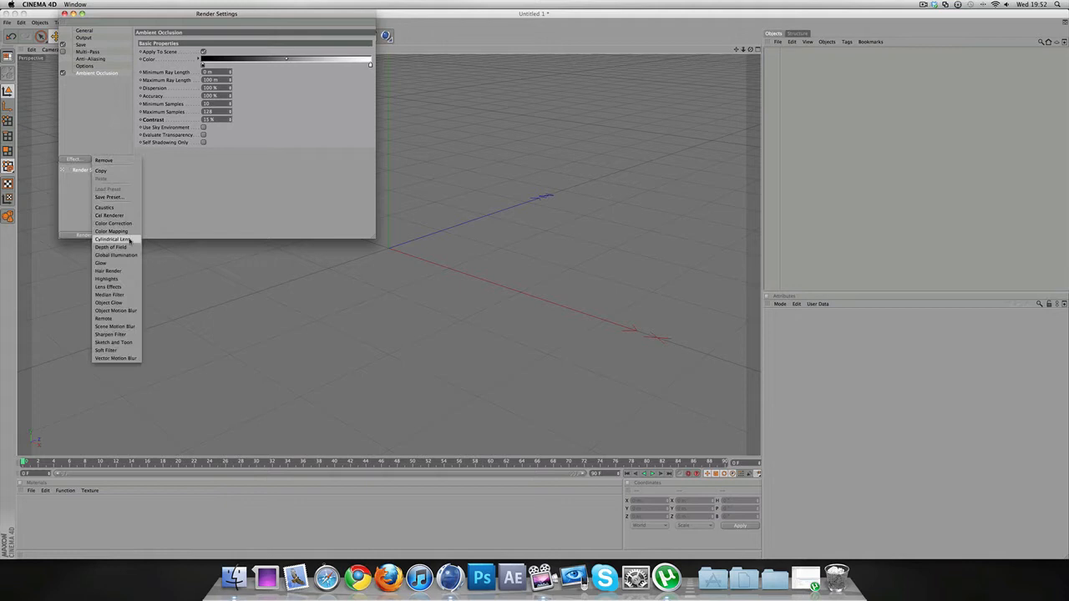
left_click(115, 254)
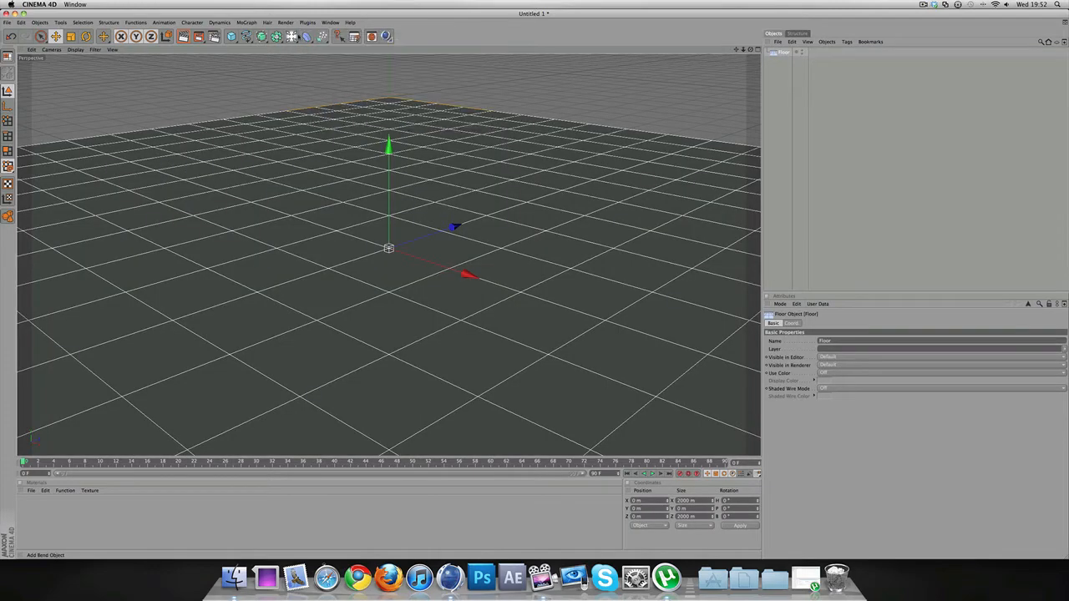
Add a Sky object from the Environment dropdown.
left_click(275, 36)
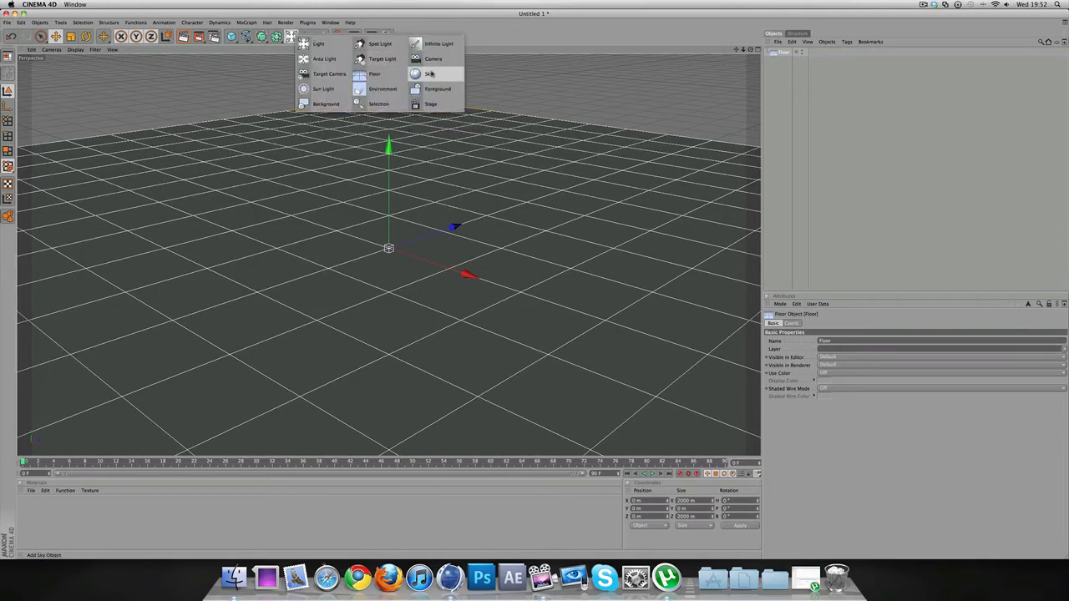
left_click(429, 74)
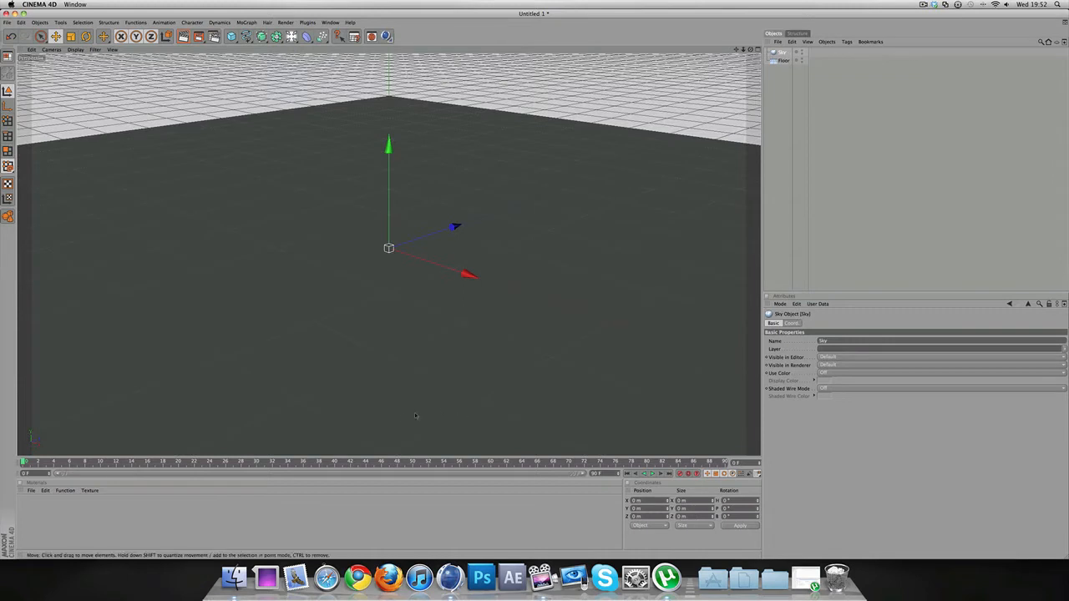
mouse_move(295, 105)
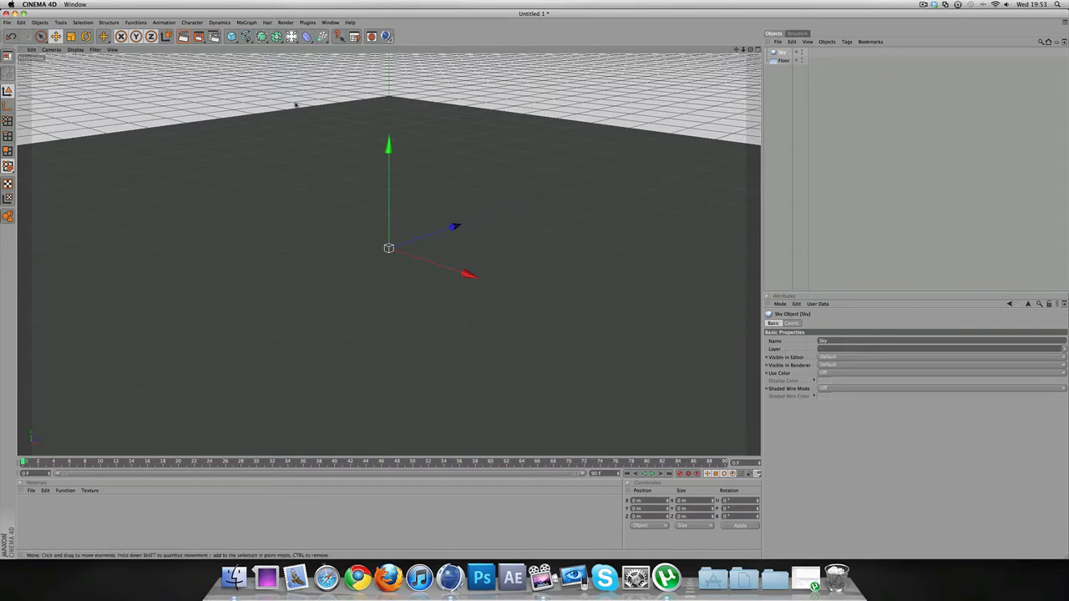
Add a MoGraph Text Object and set its text to 'Tutorial'.
left_click(245, 22)
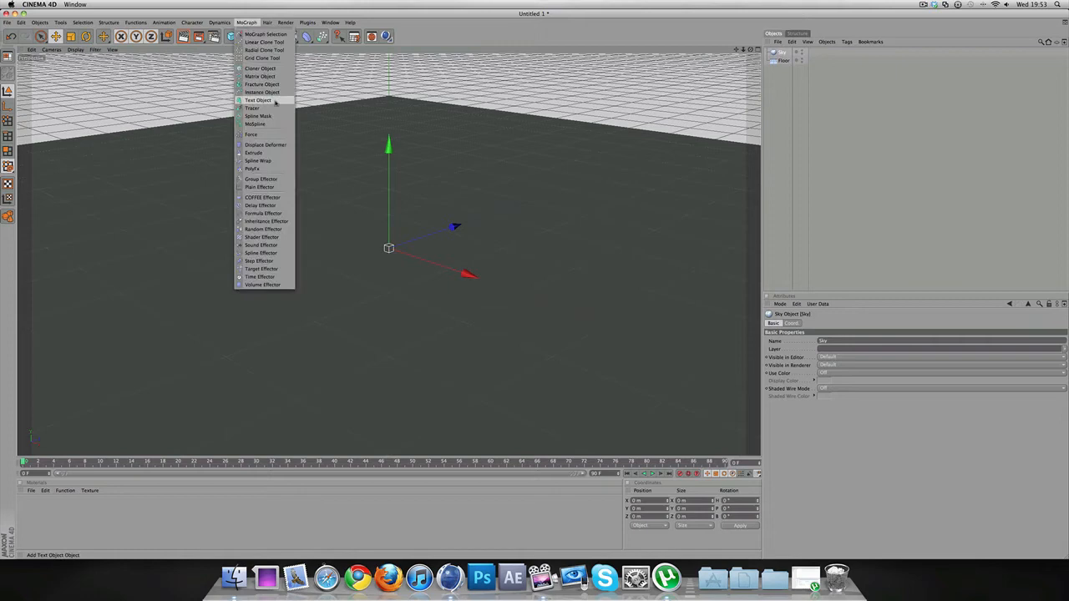
mouse_move(252, 108)
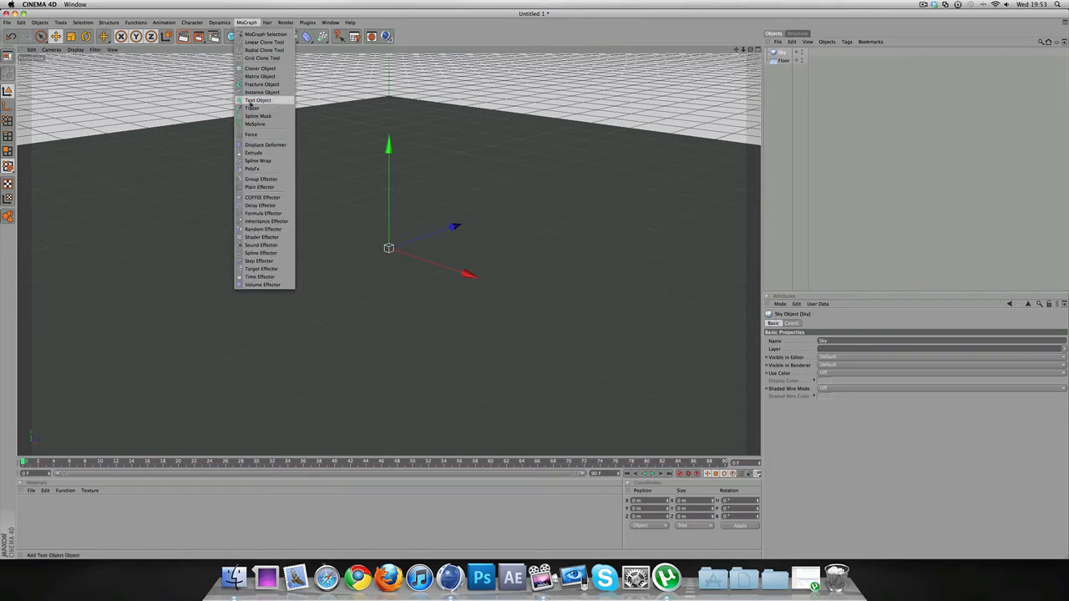
left_click(257, 100)
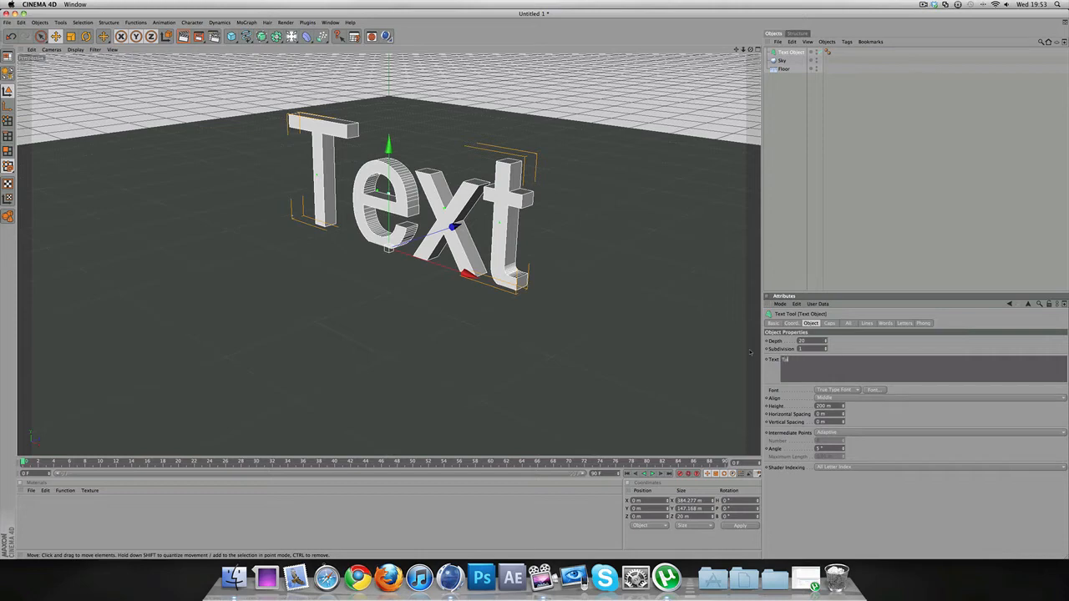
type("Tutorial")
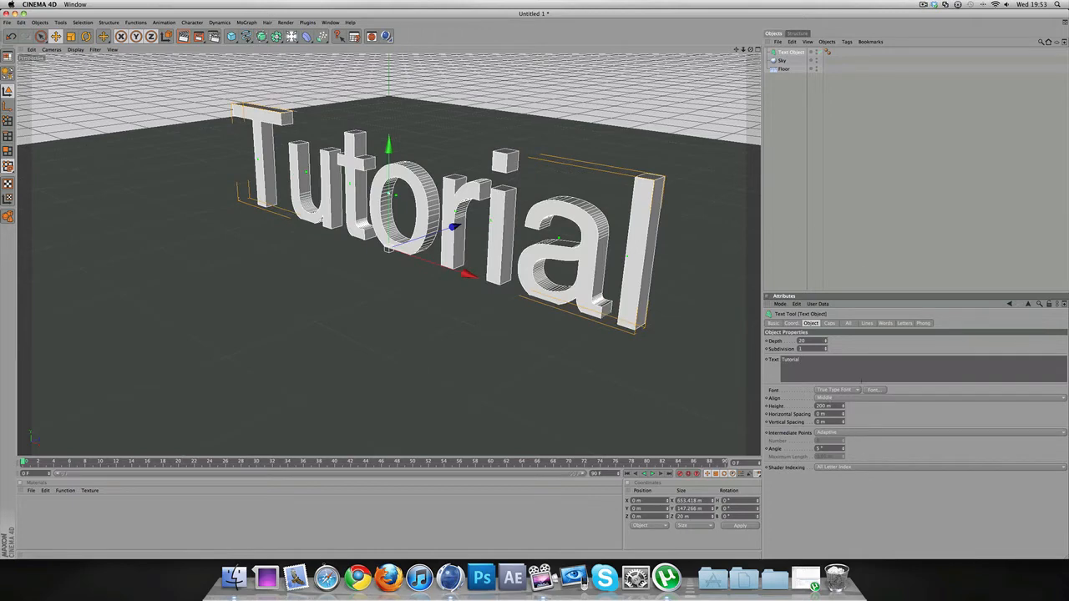
Browse the font chooser list and search for 'f.c' to pick a font.
left_click(875, 390)
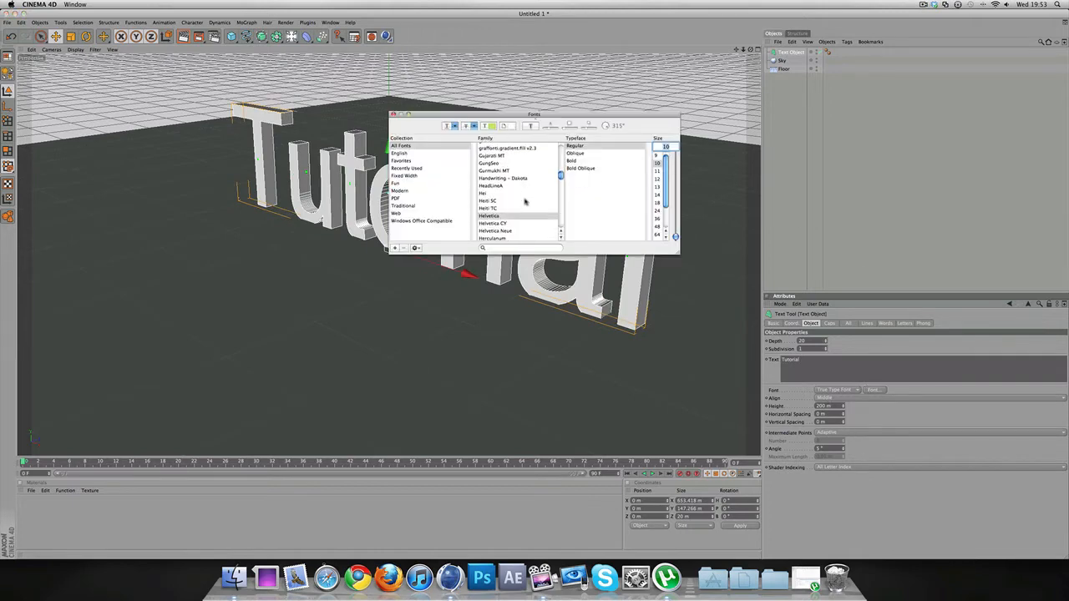
scroll("down", 3)
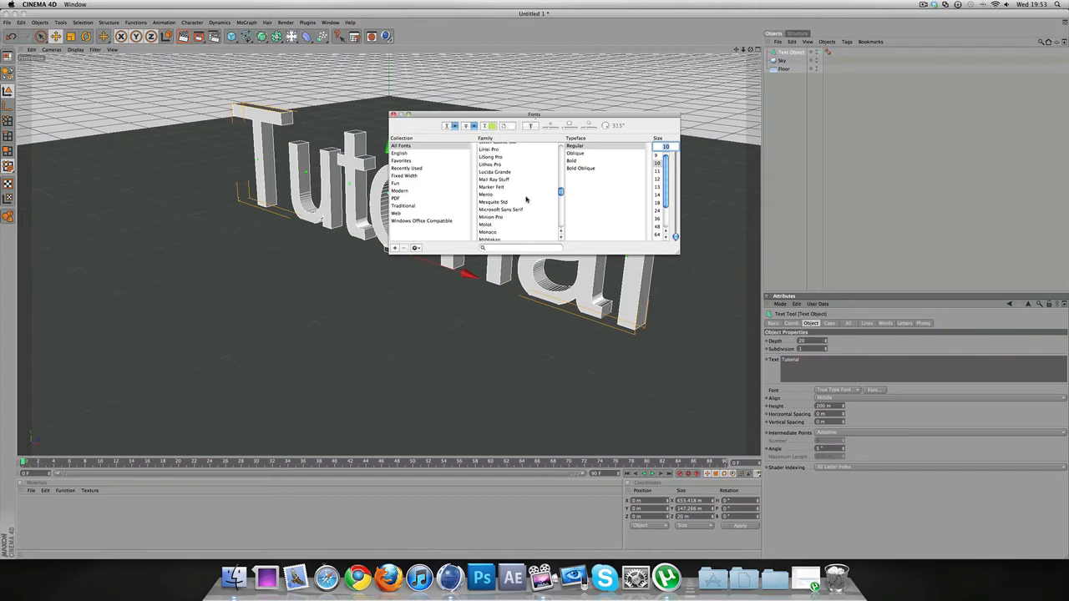
scroll("down", 3)
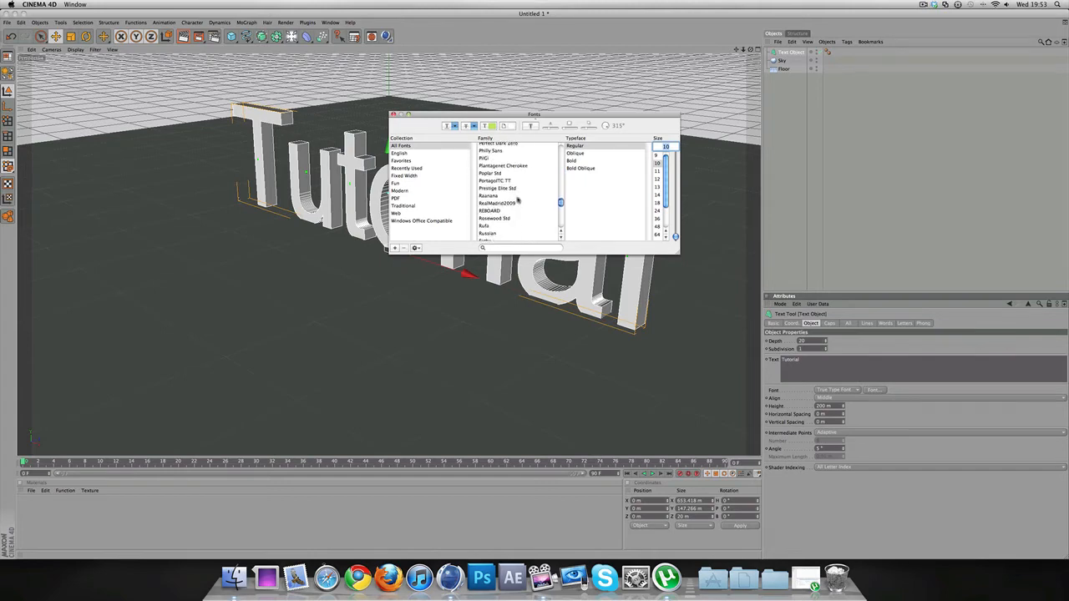
scroll("down", 3)
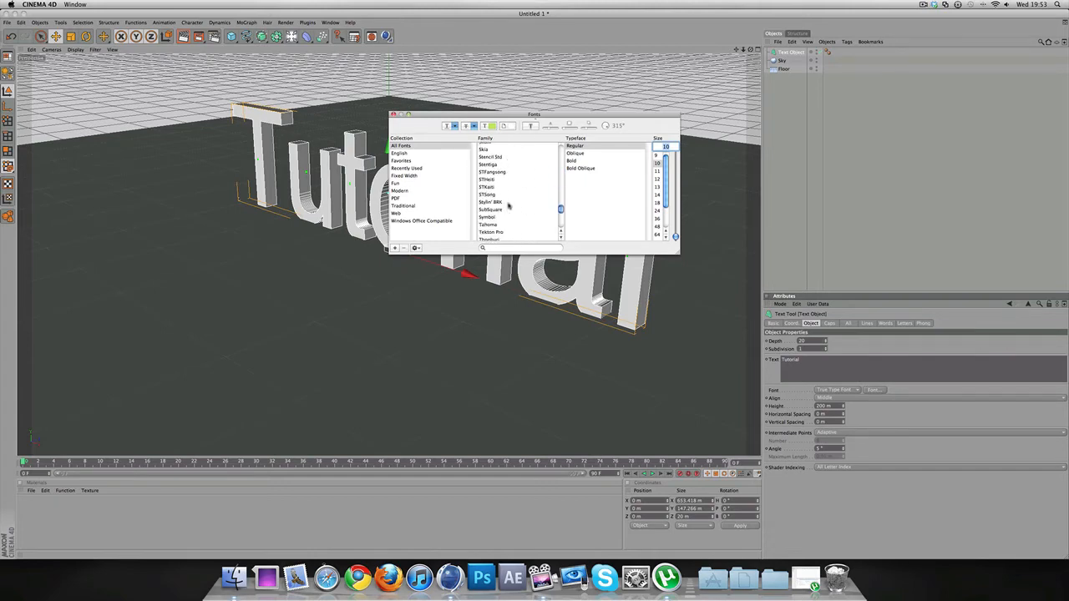
scroll("down", 3)
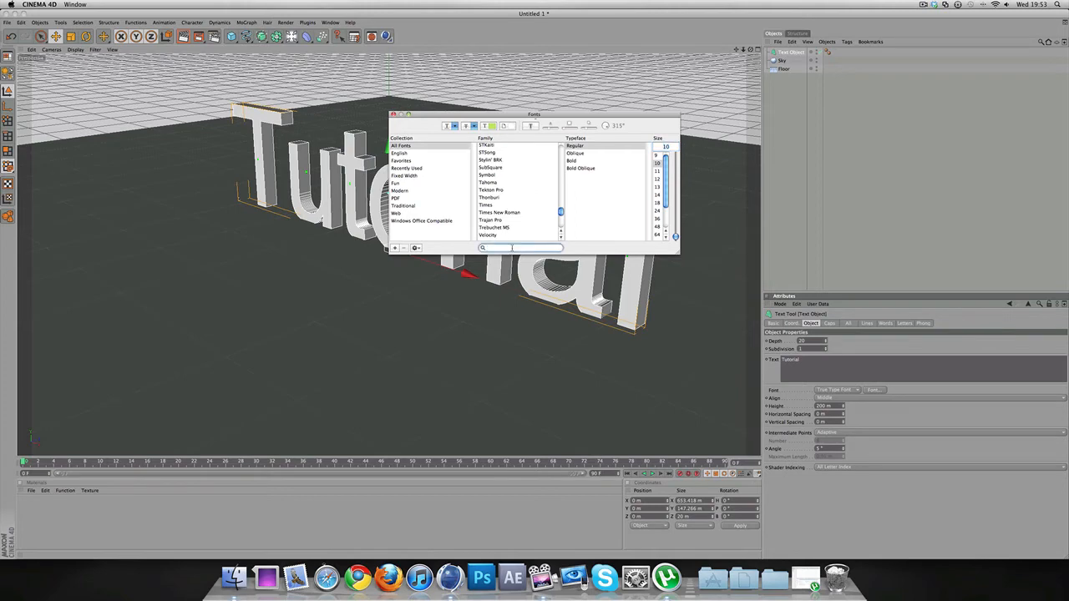
type("f.c")
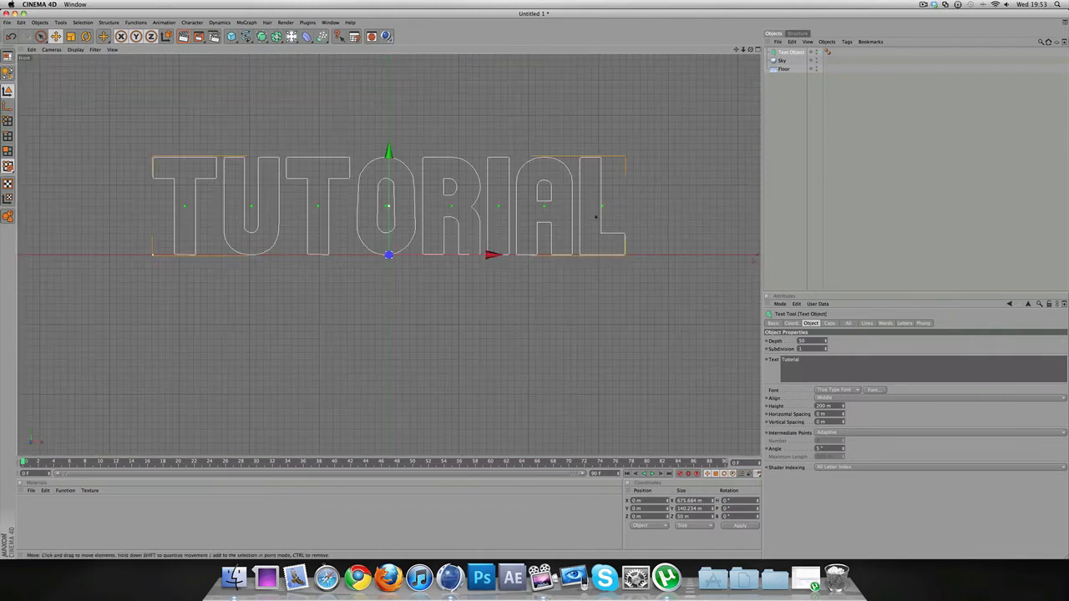
mouse_move(179, 257)
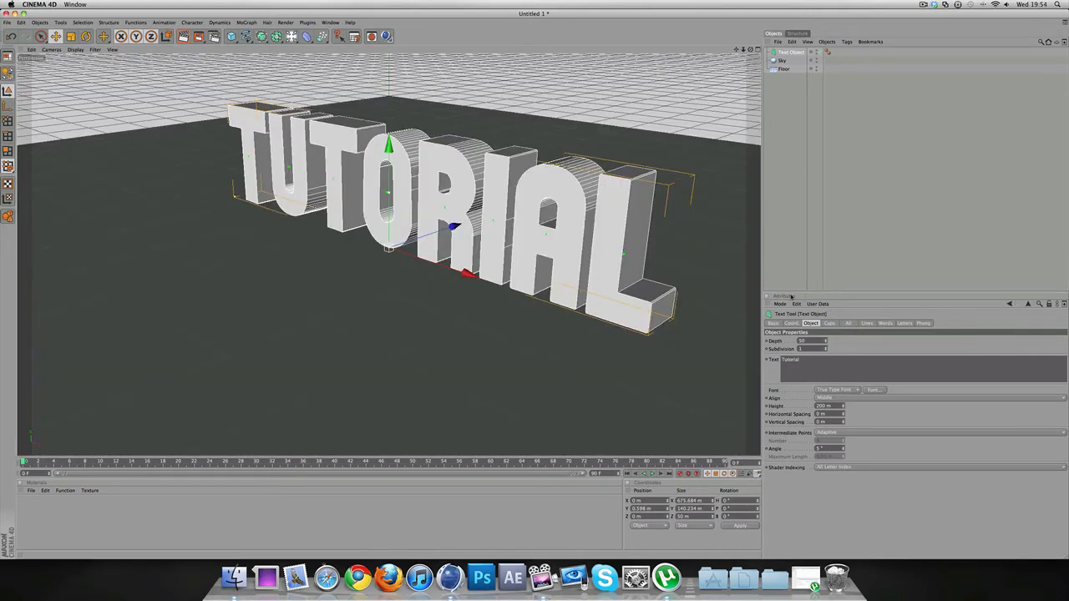
Give the text fillet caps in the Caps settings.
left_click(829, 324)
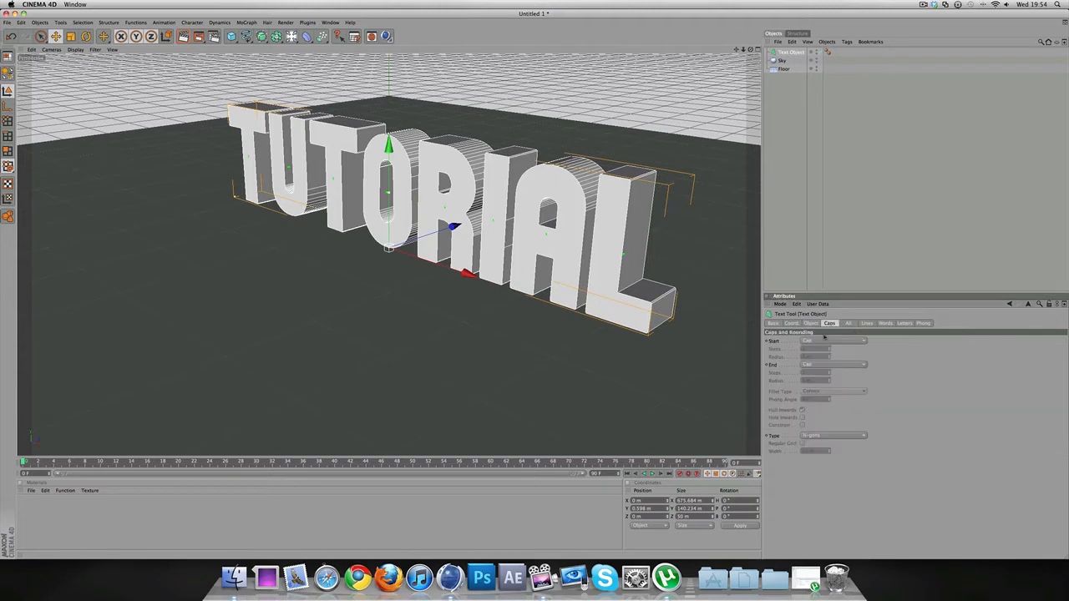
left_click(835, 365)
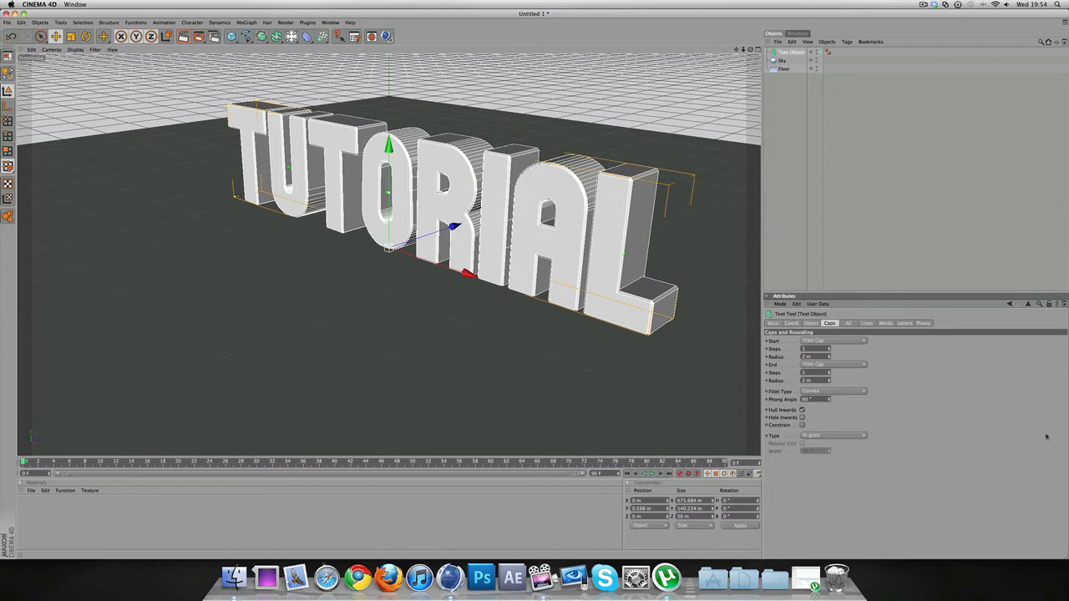
mouse_move(769, 224)
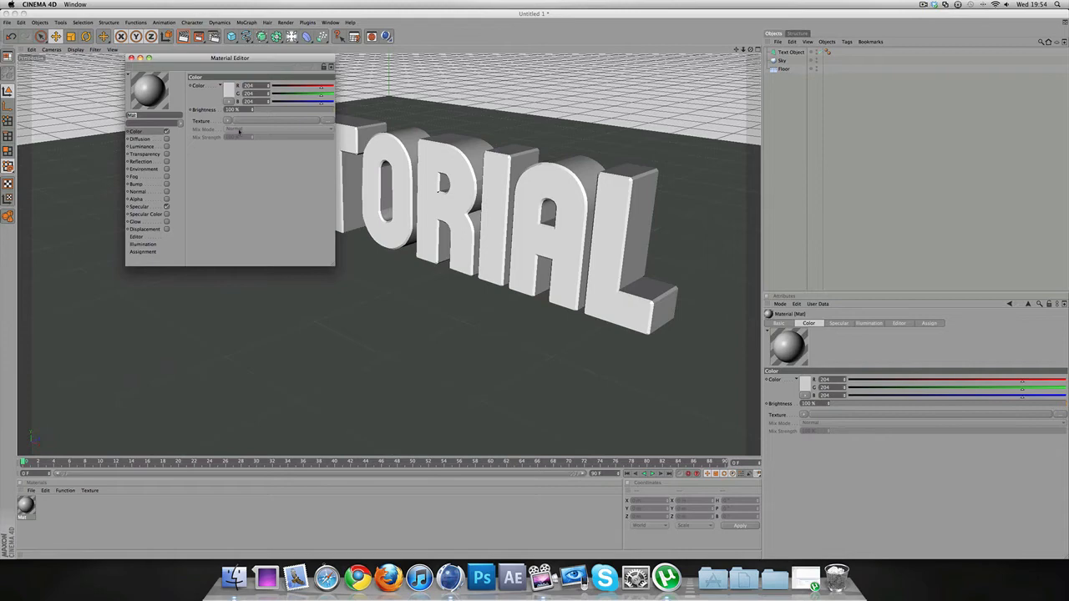
Set the new material's Color channel to blue in the Color Picker.
left_click(140, 139)
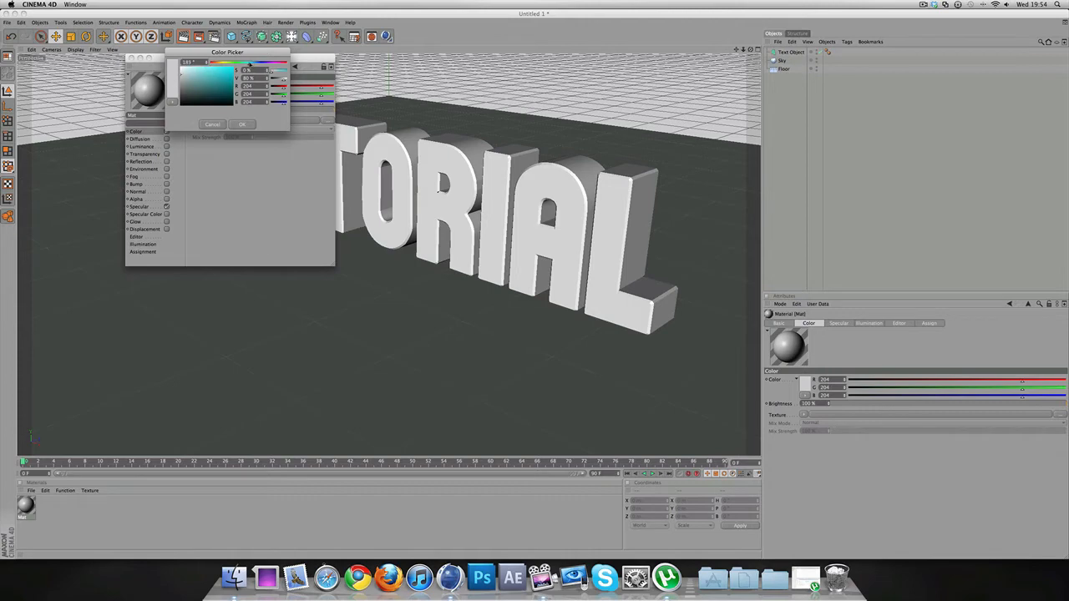
left_click(207, 75)
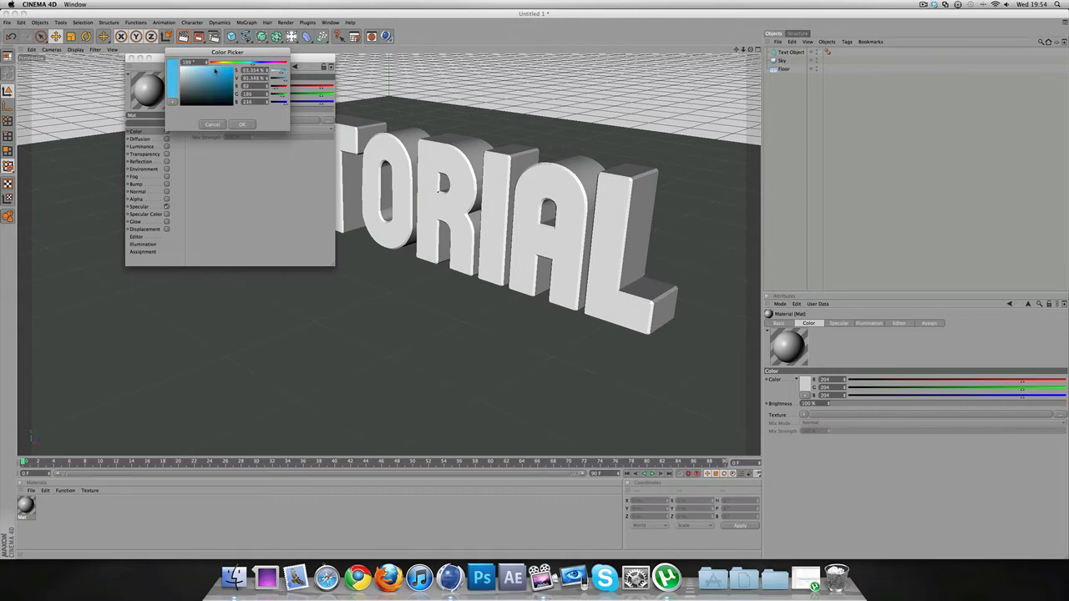
left_click(242, 124)
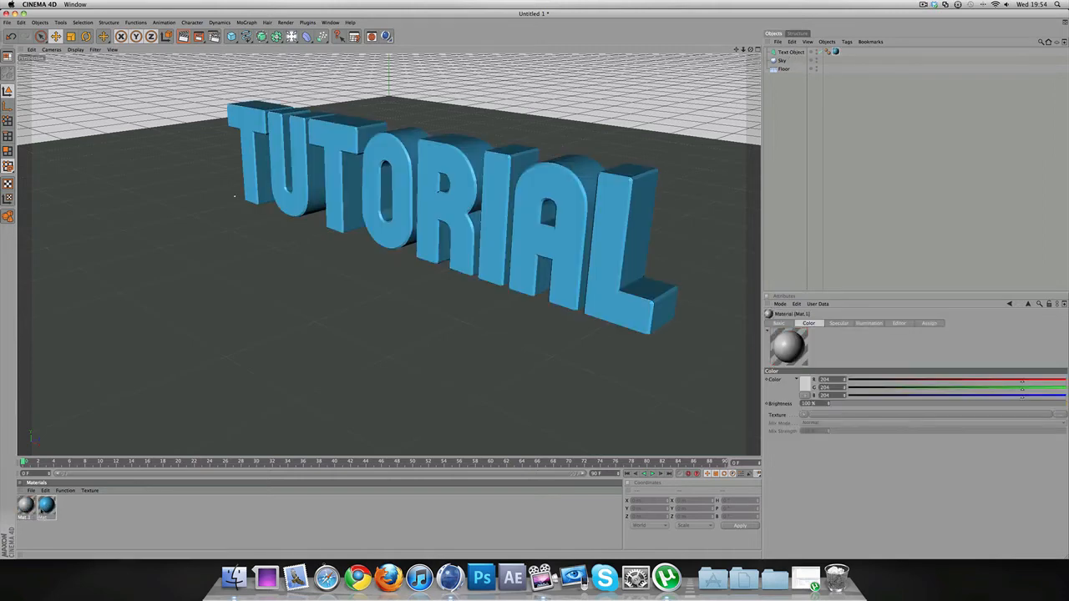
Make the second material black with a Fresnel reflection texture.
double_click(25, 504)
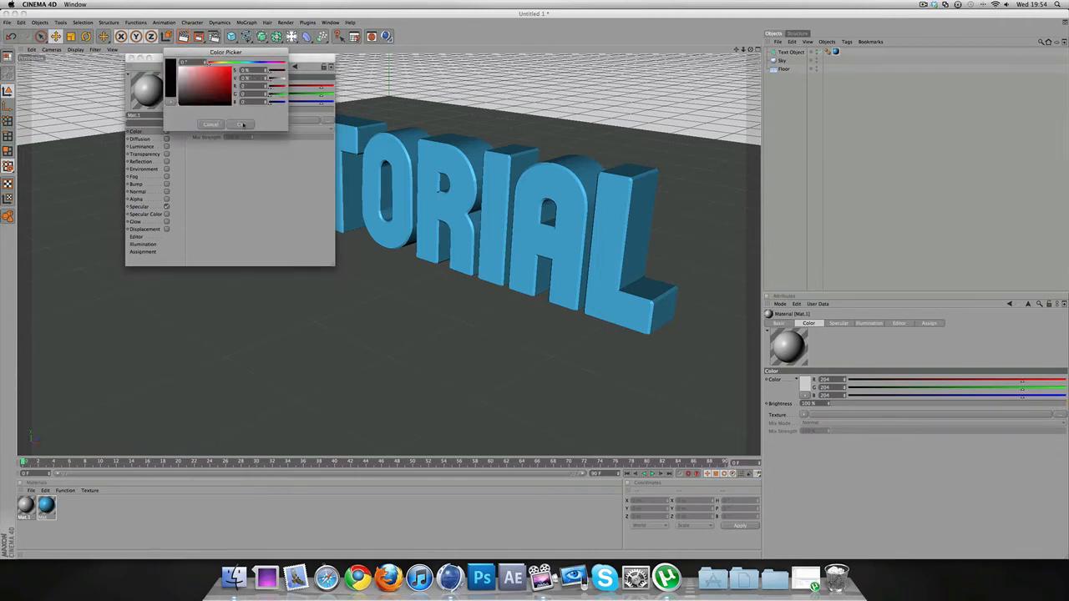
left_click(241, 124)
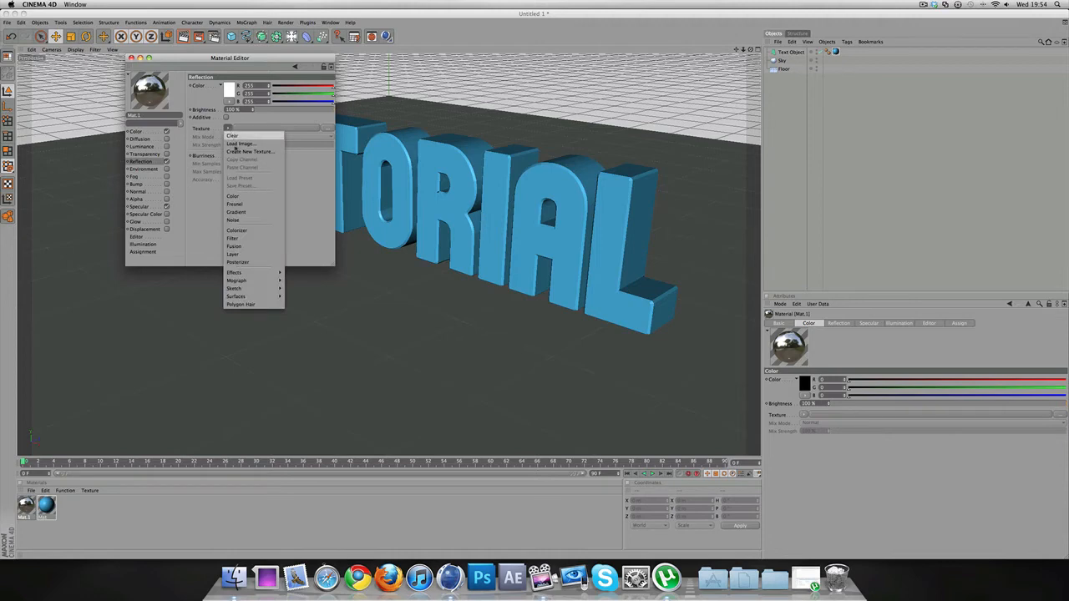
left_click(233, 196)
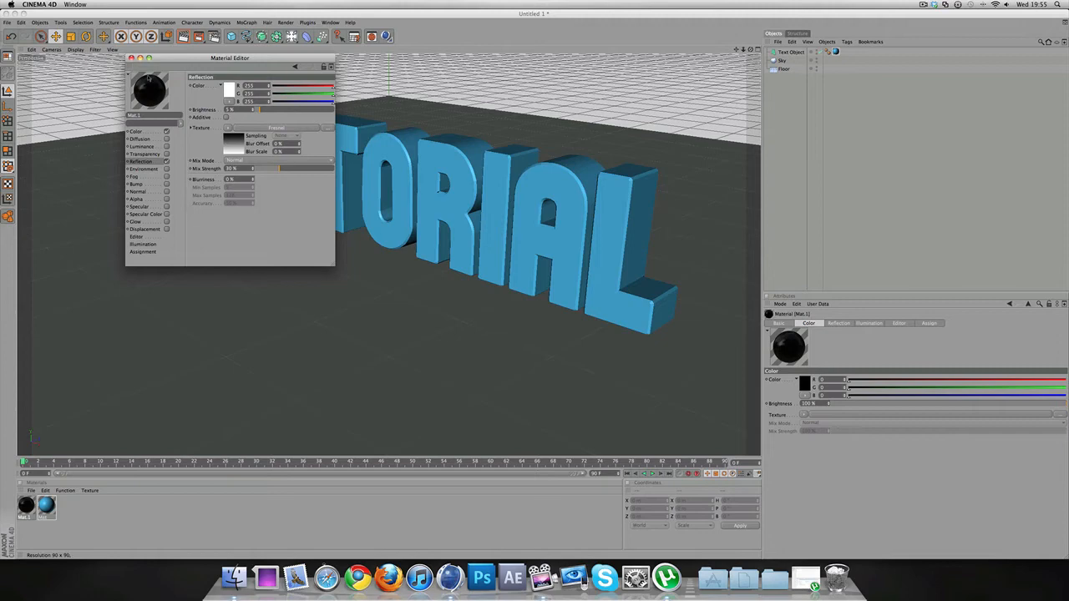
left_click(131, 58)
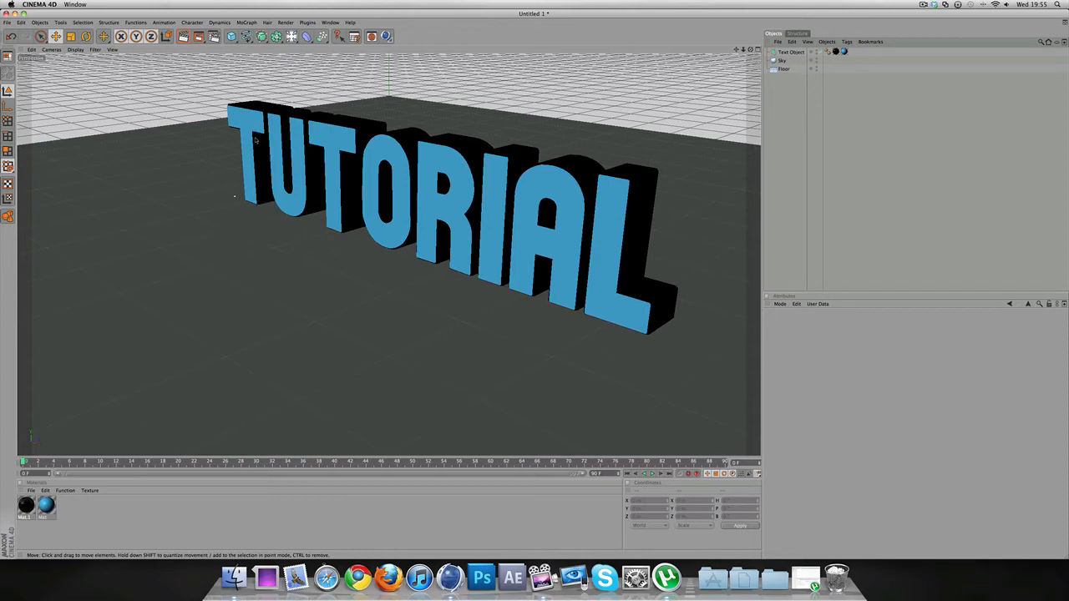
mouse_move(338, 230)
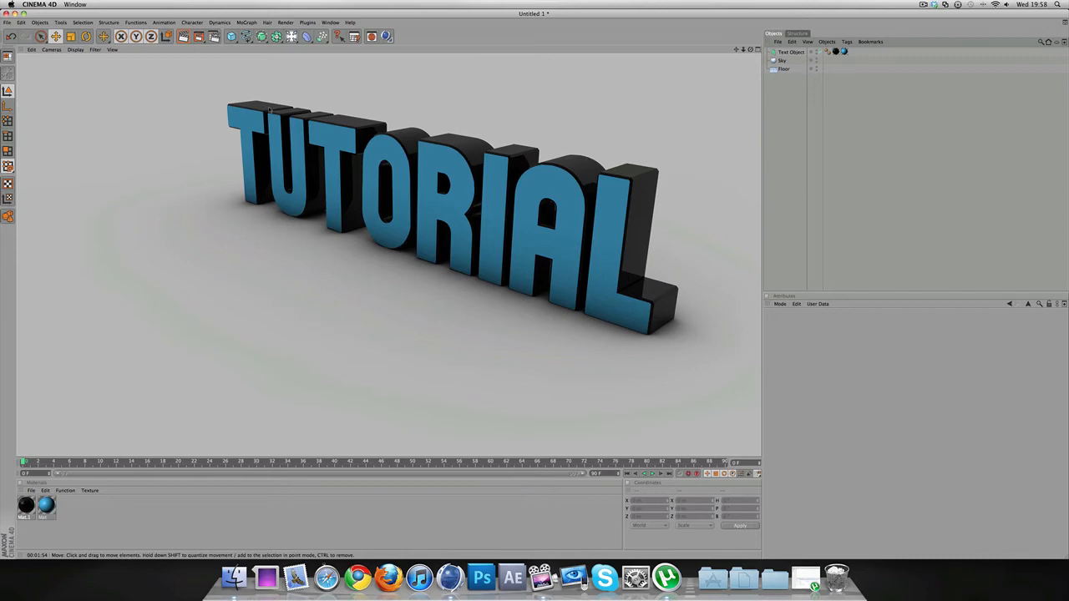
Select the TUTORIAL text object and launch the Thrausi 1.22 shattering plugin.
left_click(789, 51)
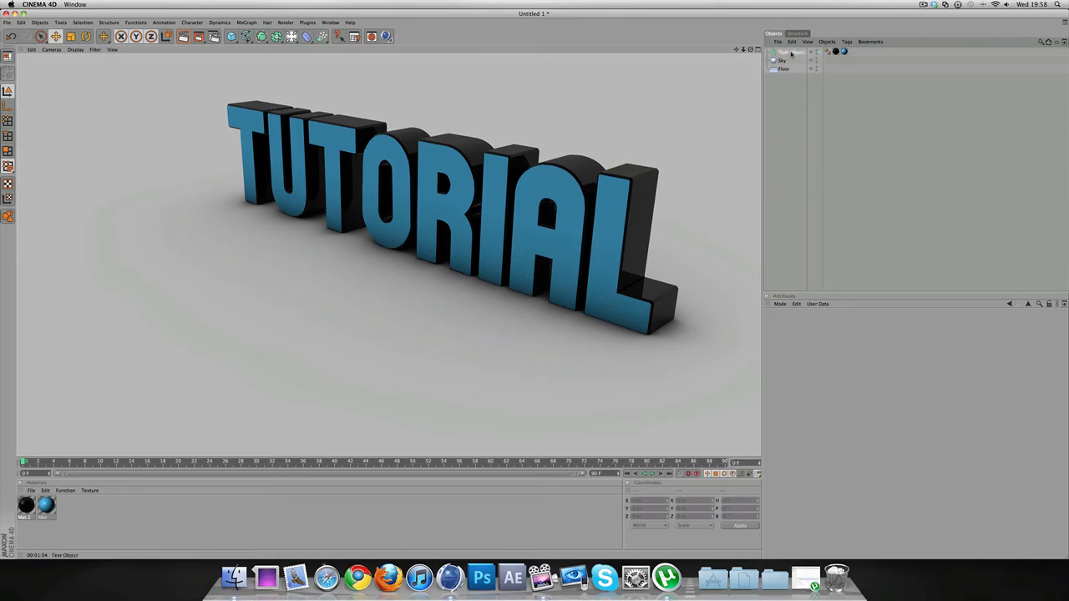
left_click(790, 52)
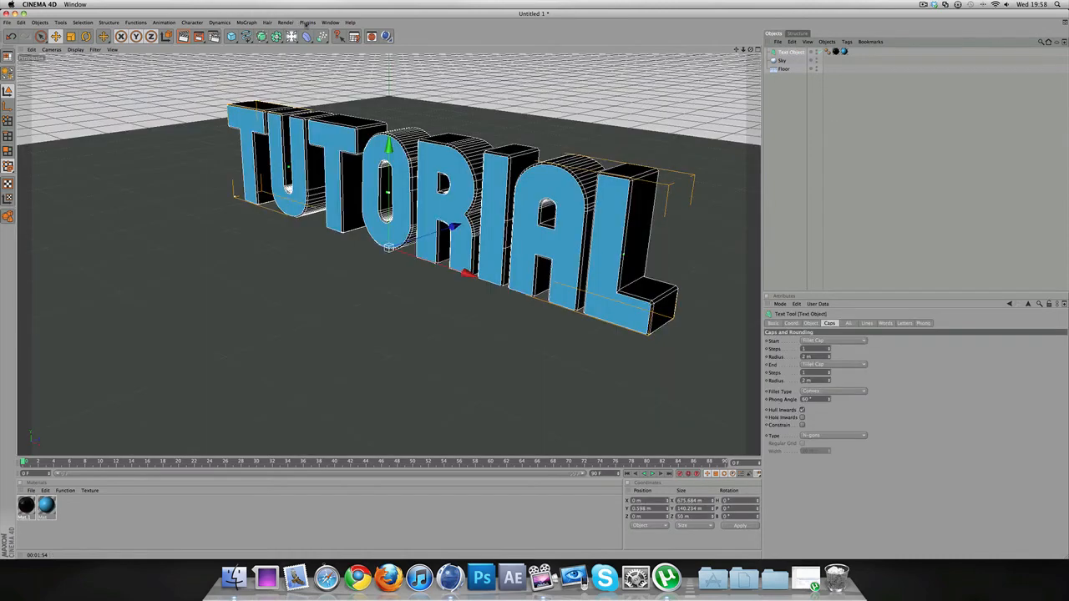
left_click(307, 22)
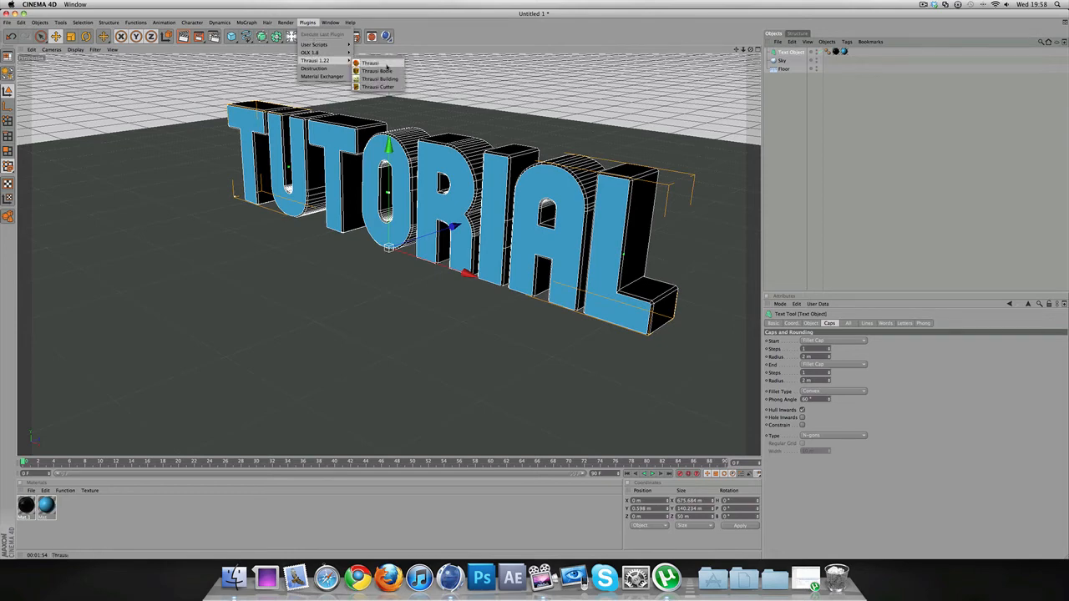
left_click(370, 63)
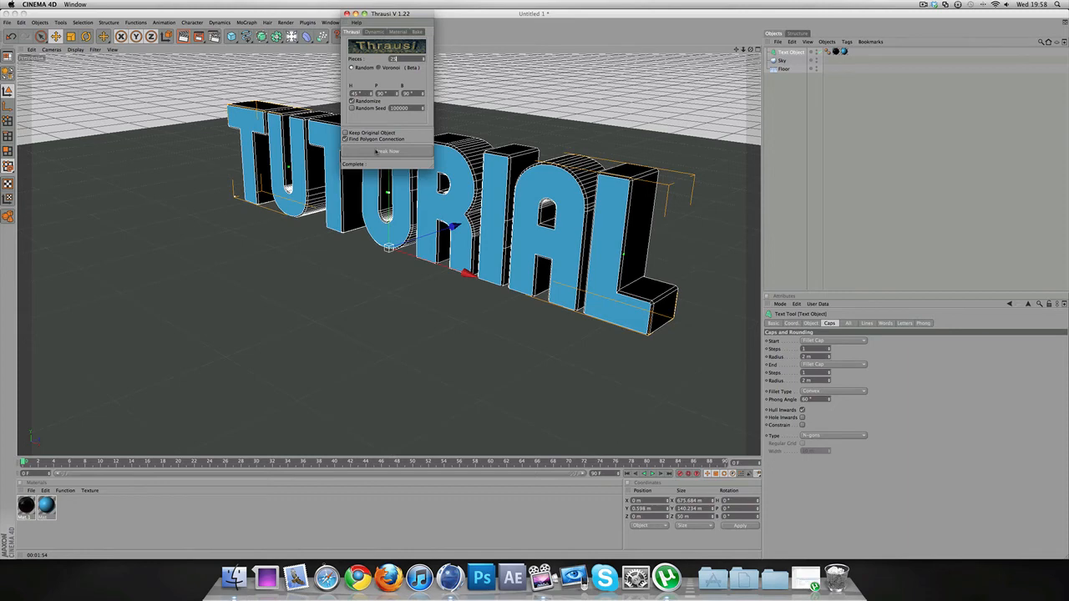
Run Thrausi's Break Now on TUTORIAL, producing separate fragment objects per letter.
left_click(386, 151)
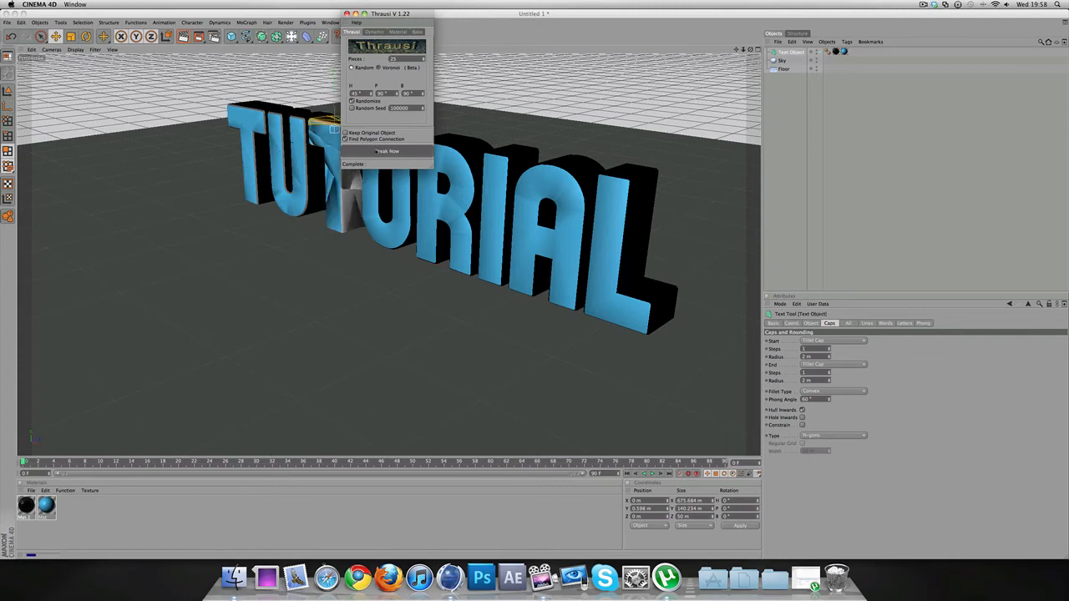
left_click(387, 152)
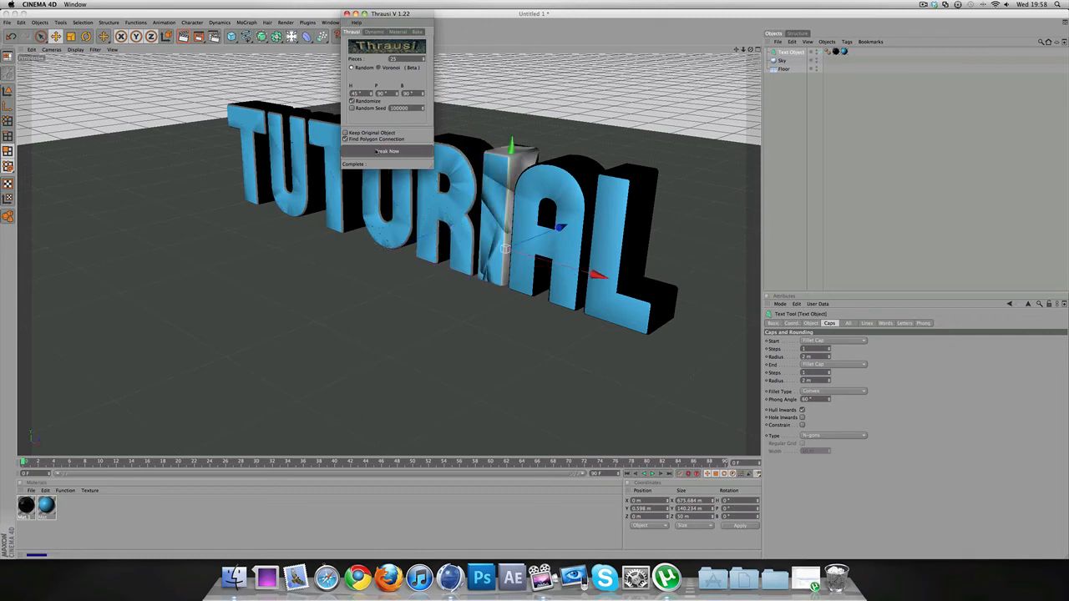
left_click(386, 151)
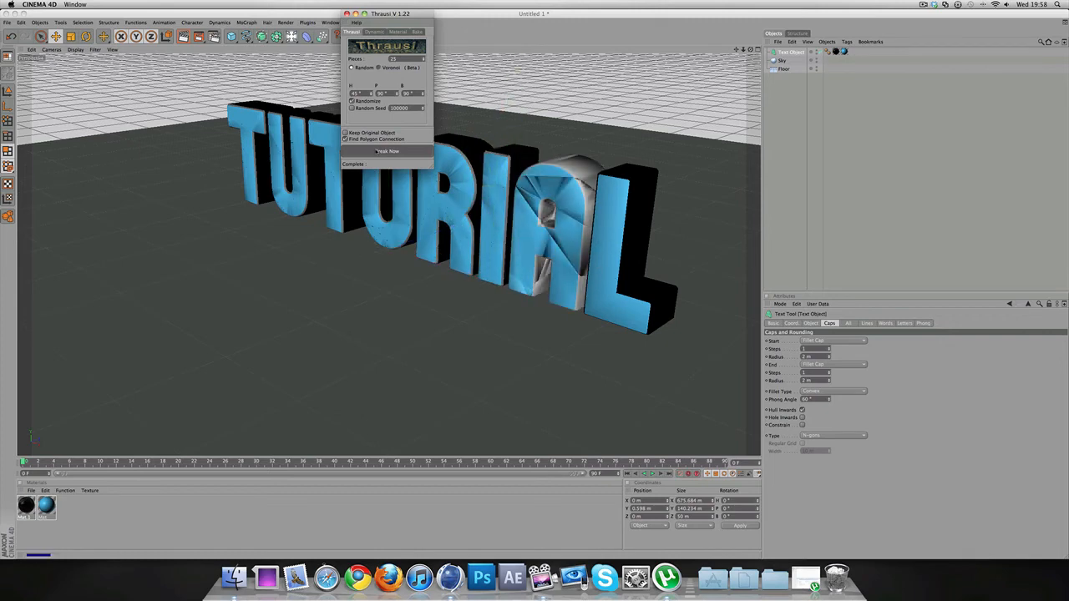
left_click(388, 151)
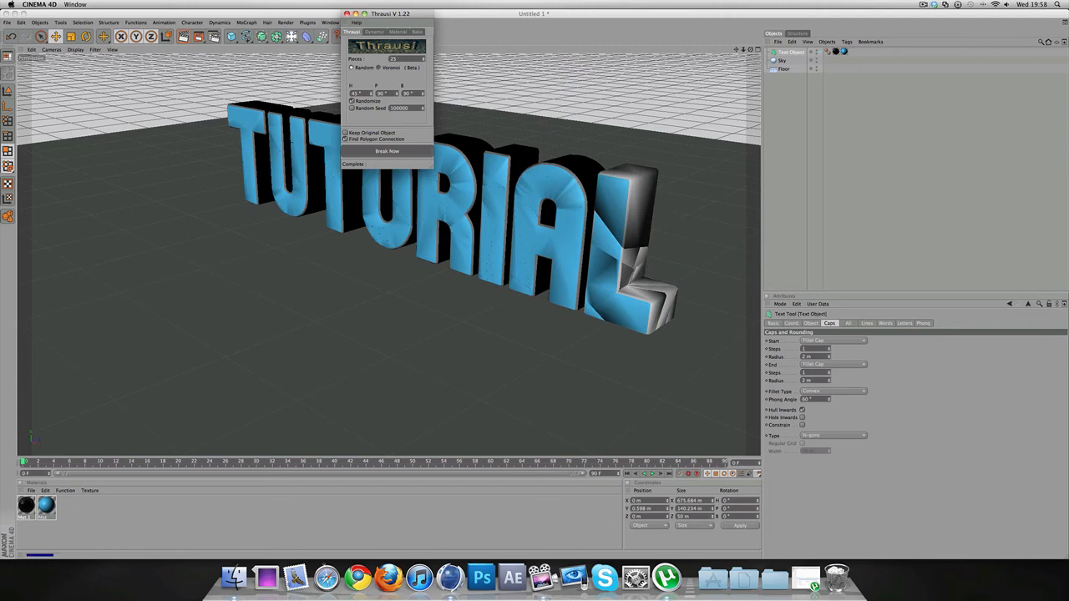
left_click(387, 151)
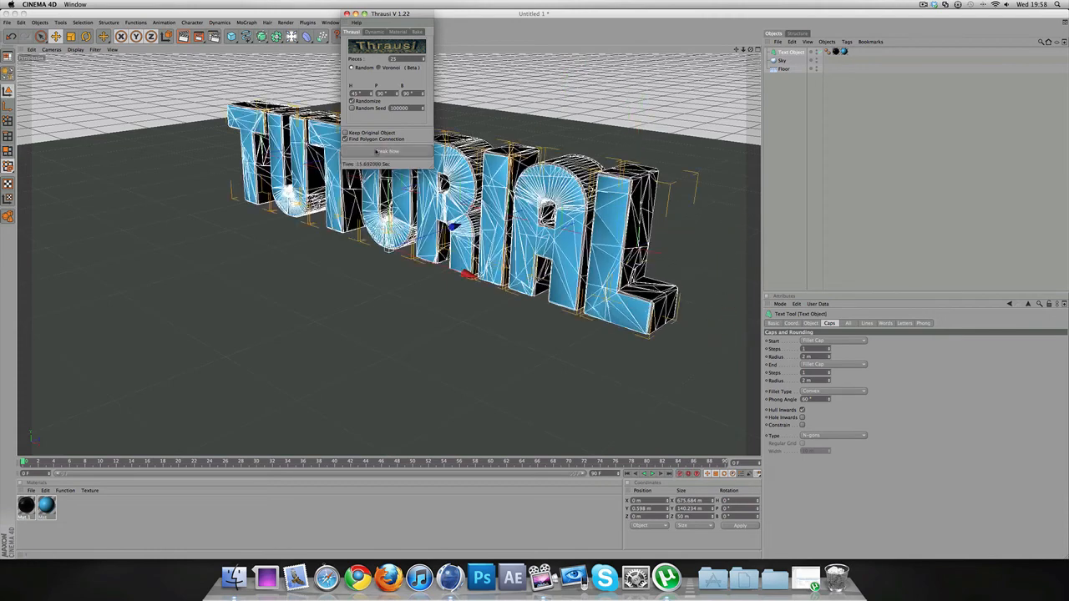
left_click(386, 151)
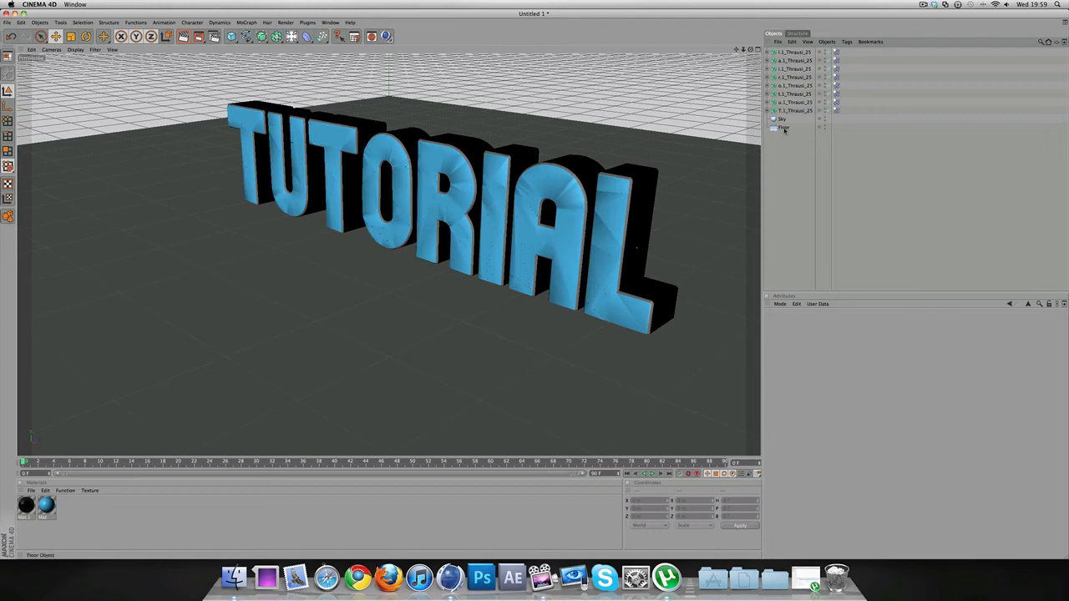
Add a MoGraph Rigid Body tag to the Floor and open Project Settings' MoDynamics page.
right_click(783, 127)
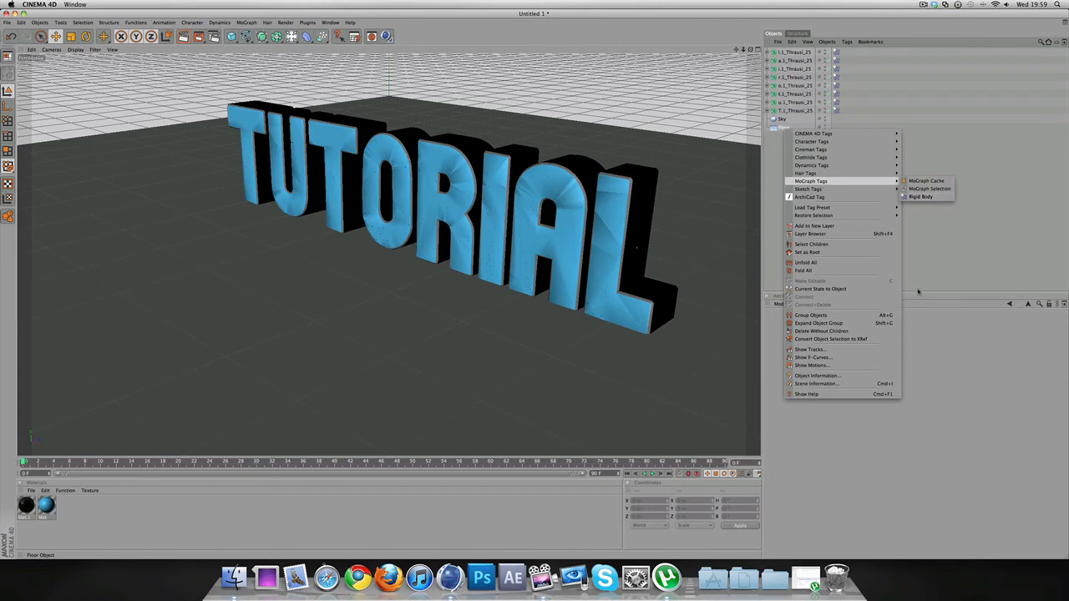
left_click(783, 127)
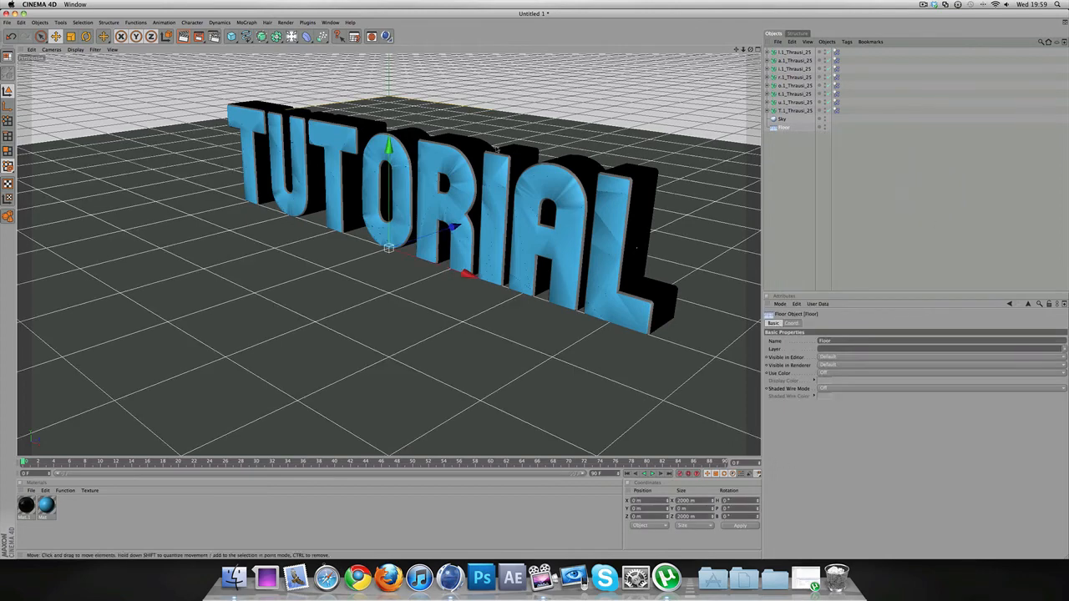
mouse_move(582, 286)
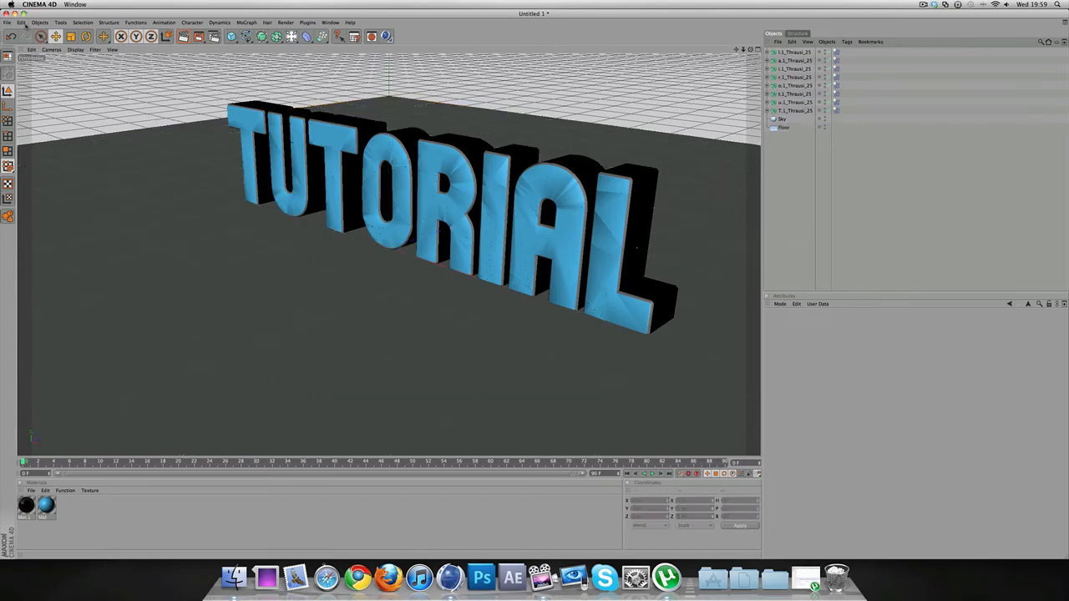
left_click(21, 21)
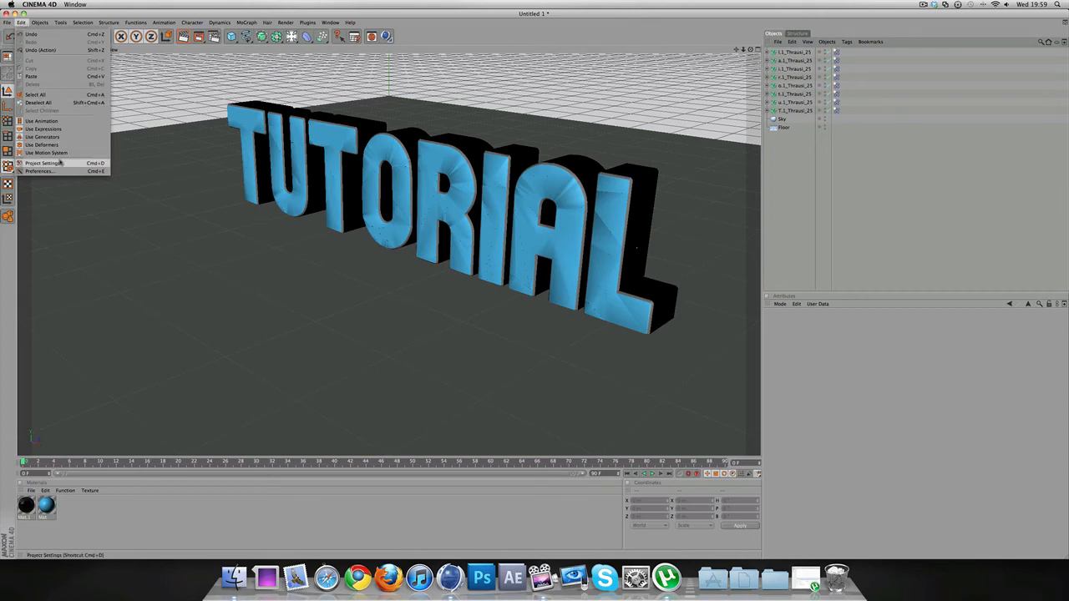
left_click(42, 163)
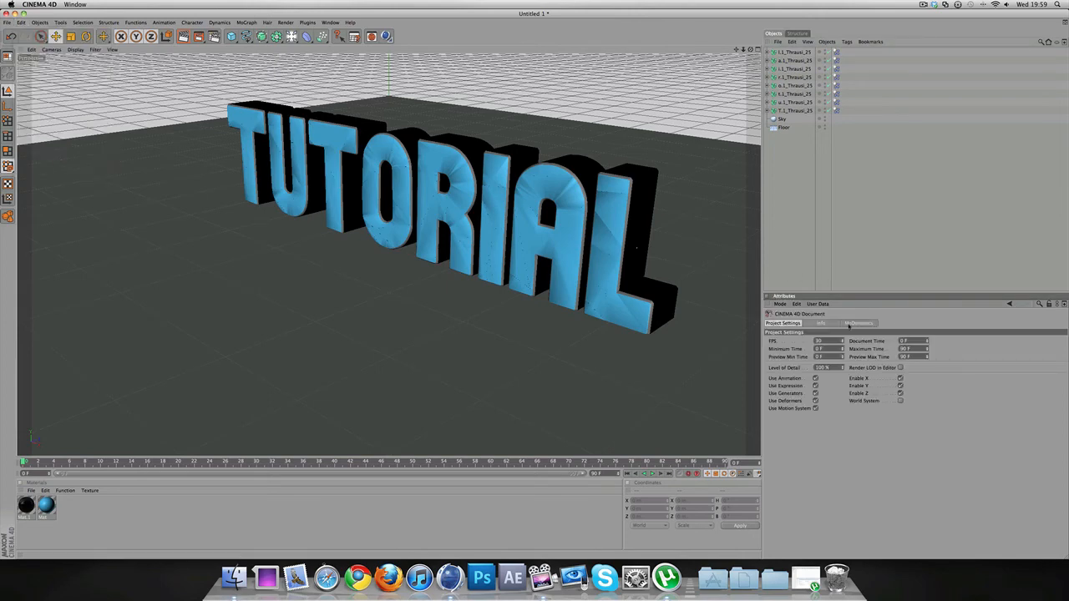
left_click(859, 323)
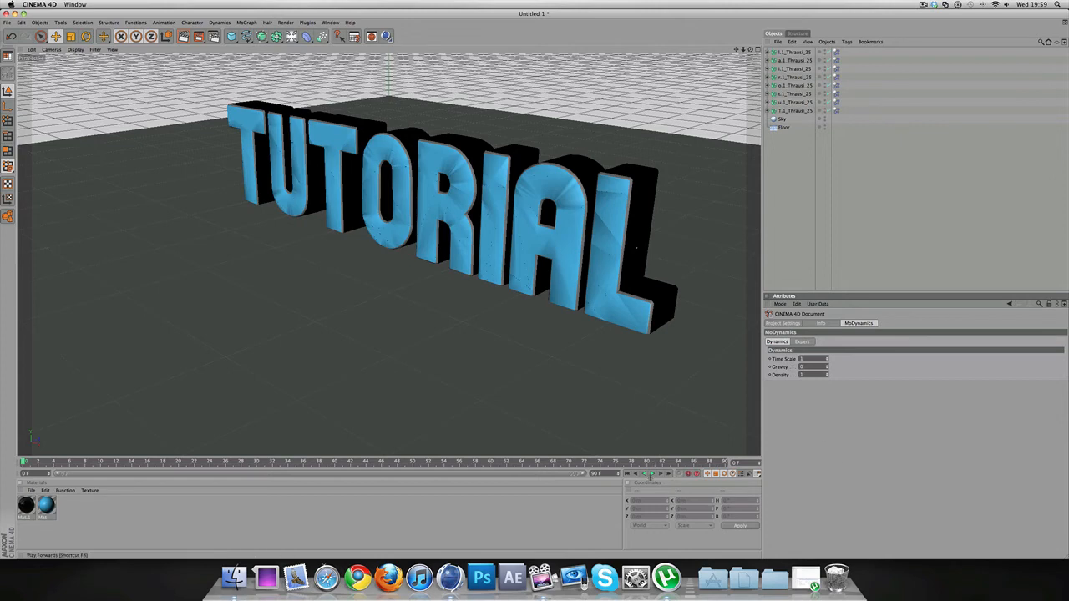
left_click(648, 473)
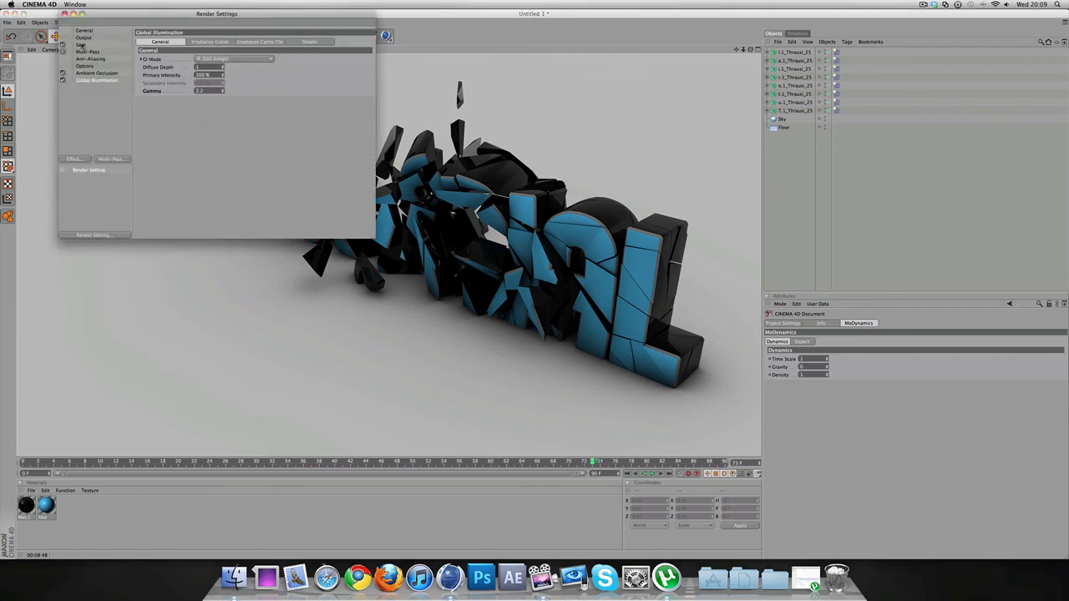
Choose the Desktop as the render output's save location.
left_click(81, 45)
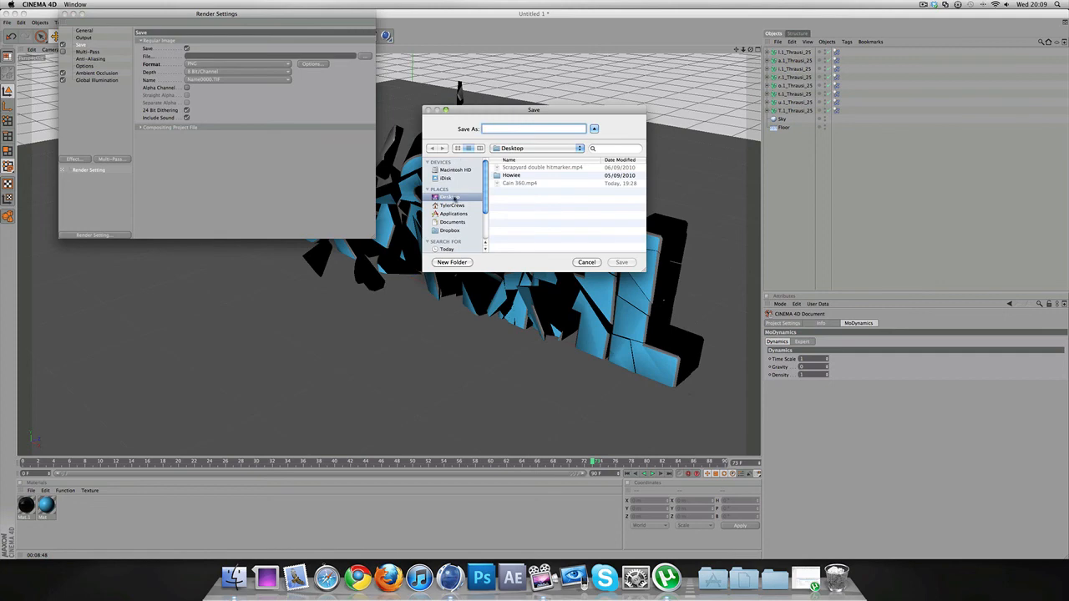
left_click(622, 263)
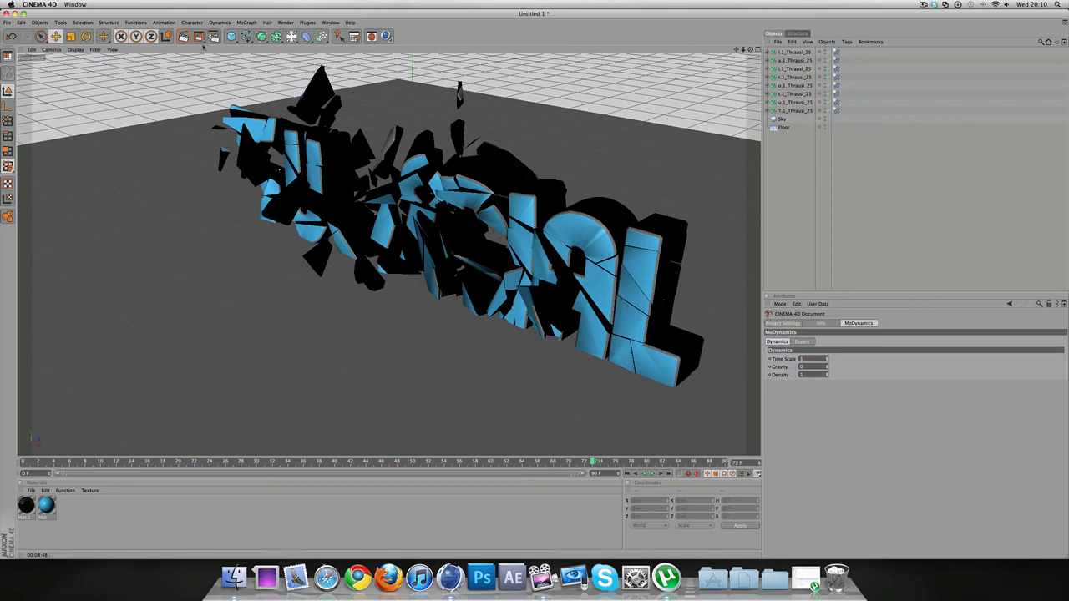
mouse_move(198, 36)
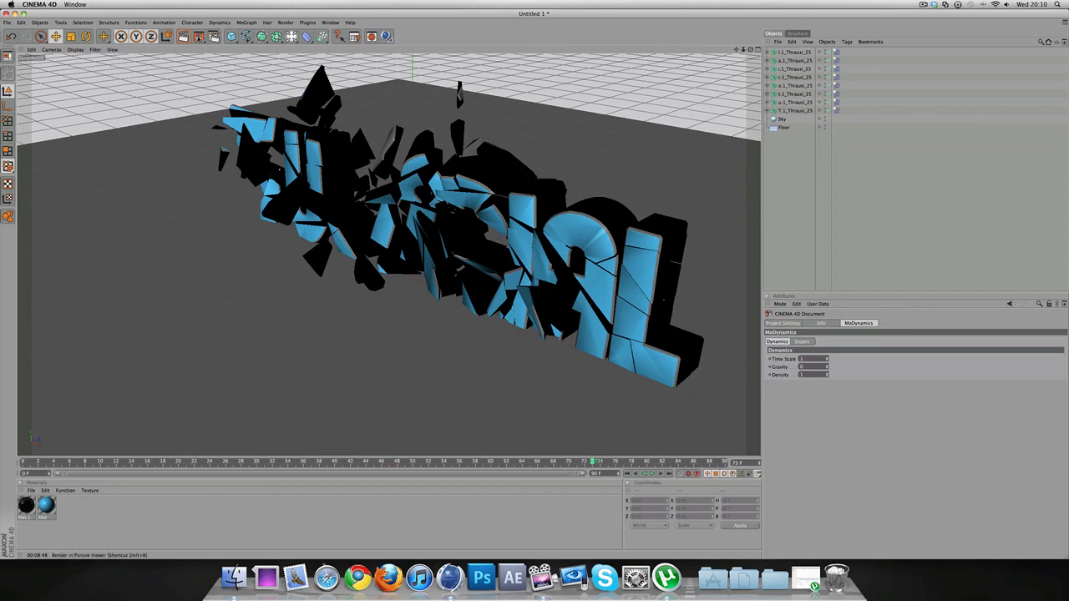